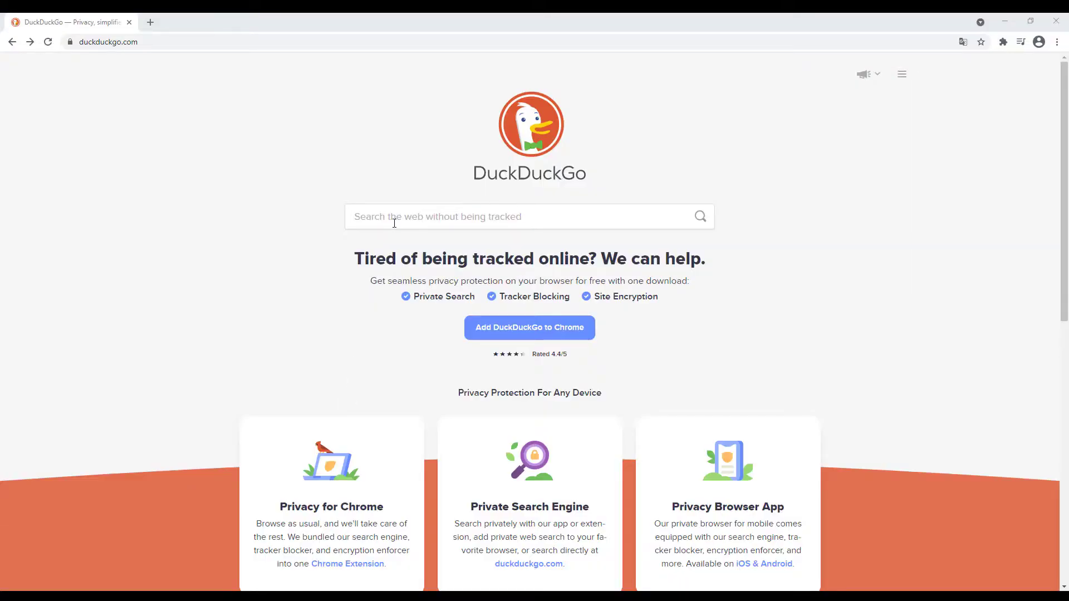
Search DuckDuckGo for 'triangular distribution wiki' and open the Wikipedia triangular distribution article
text(triang)
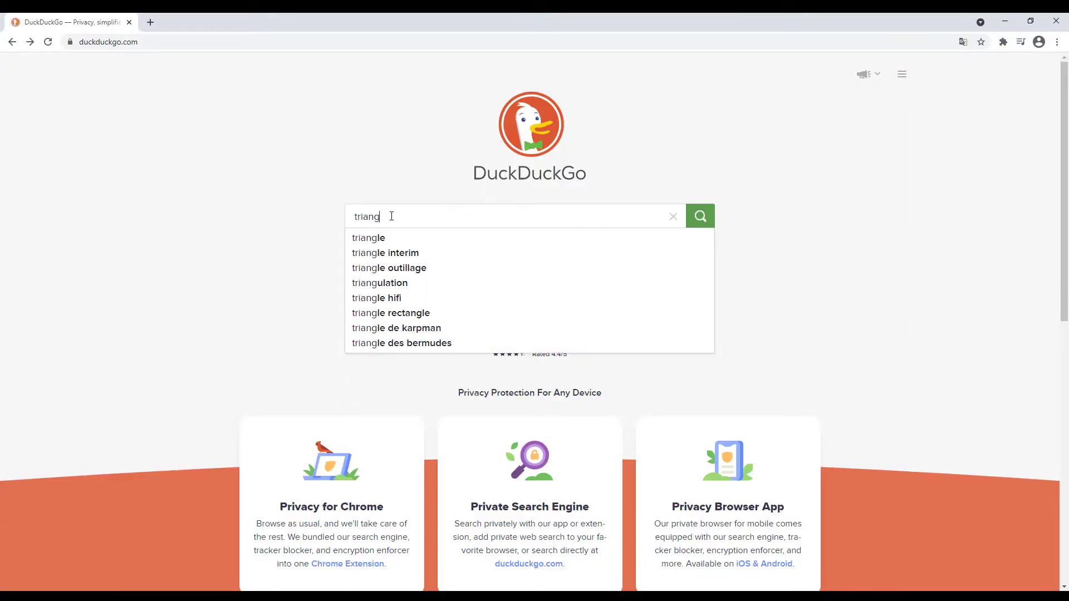
text(ular distribution wik)
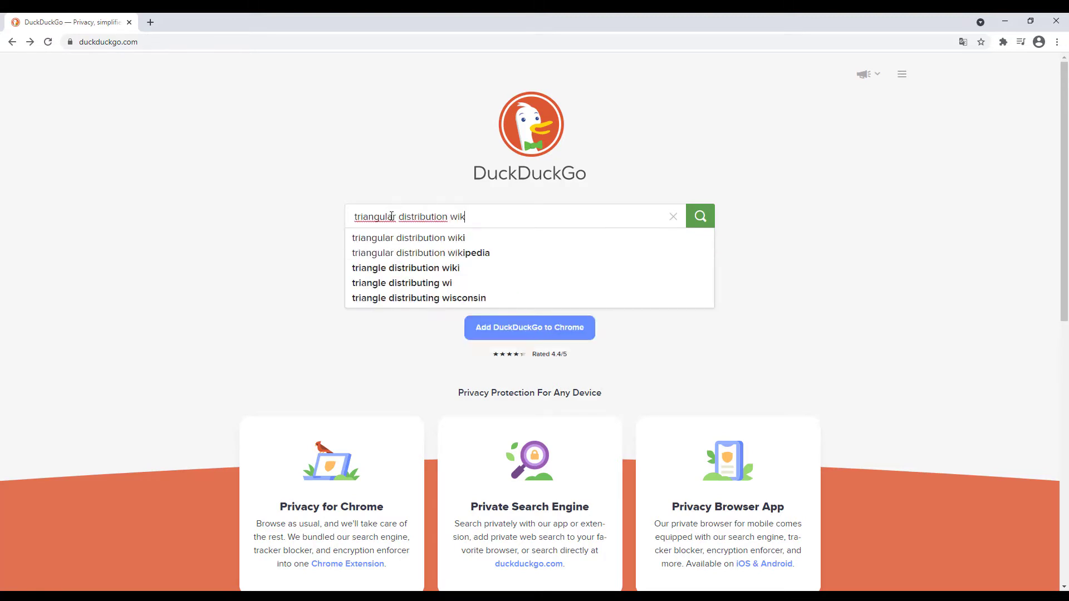
click(408, 237)
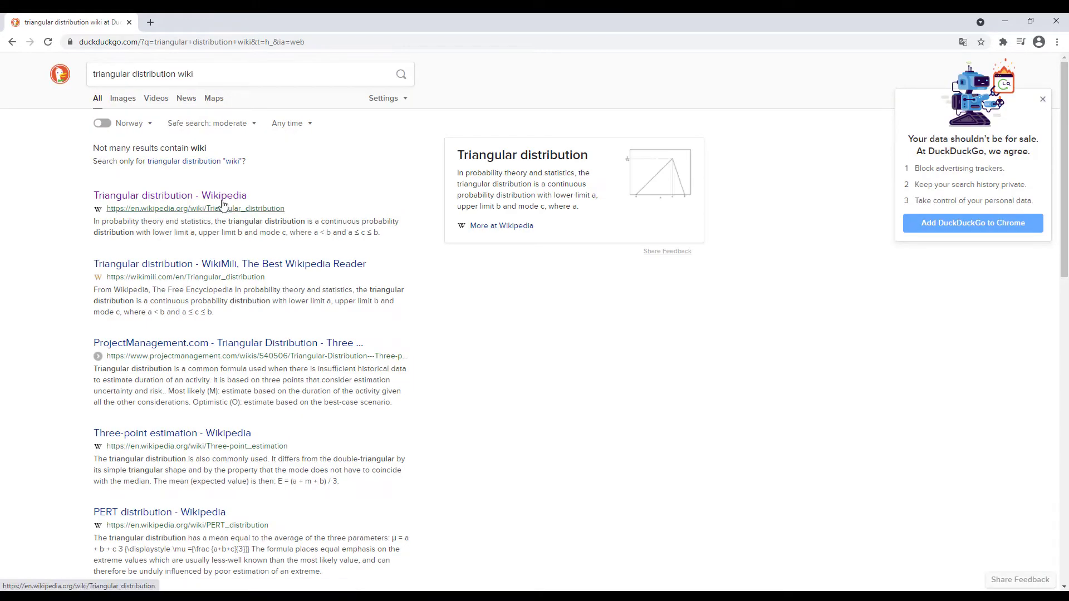
click(169, 195)
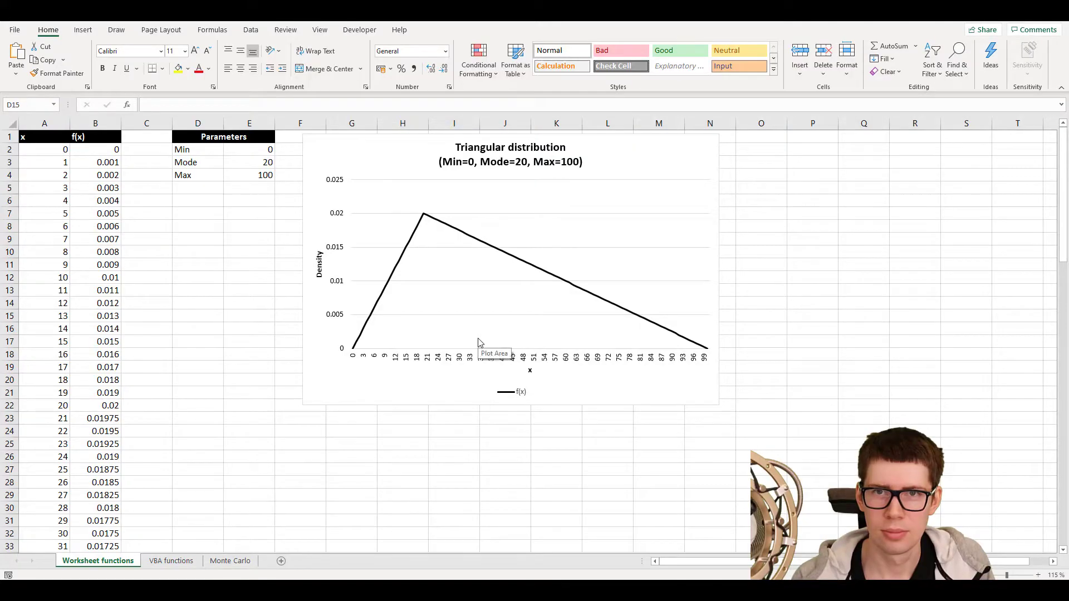
mouse_move(278, 298)
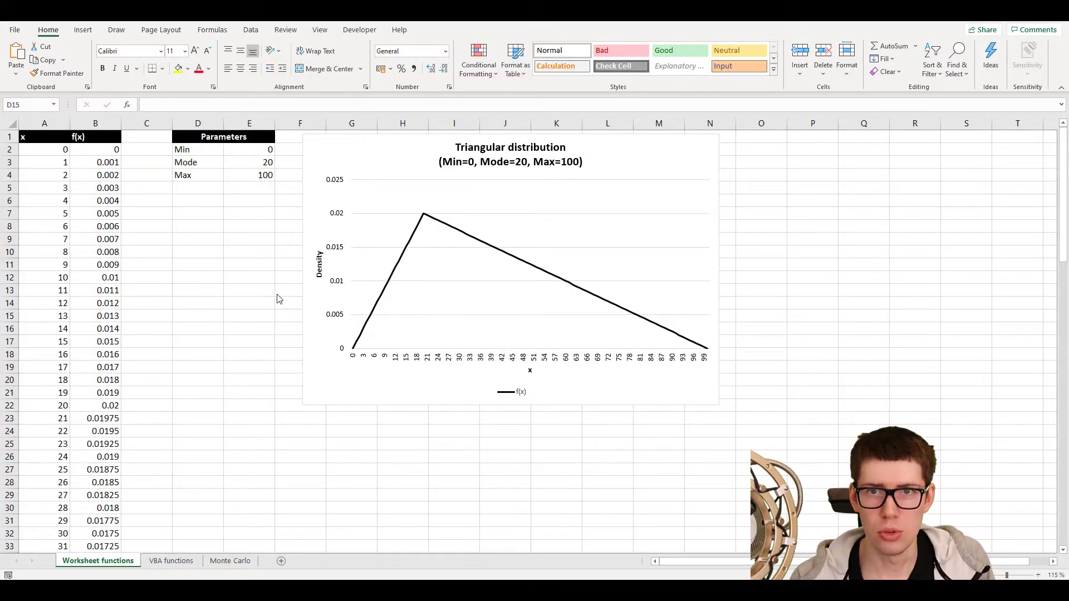
click(197, 149)
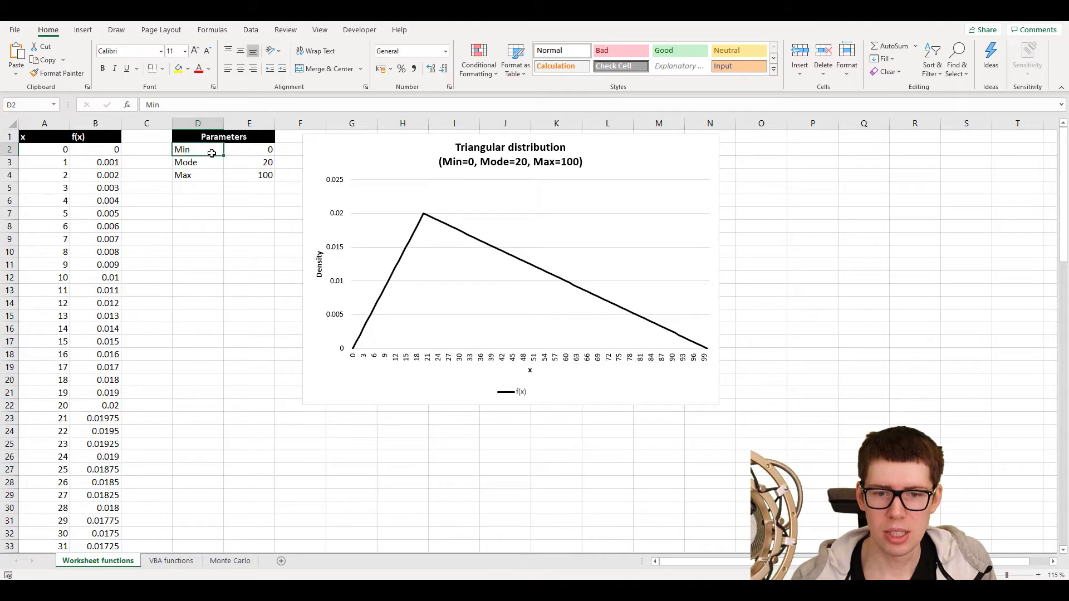
click(249, 163)
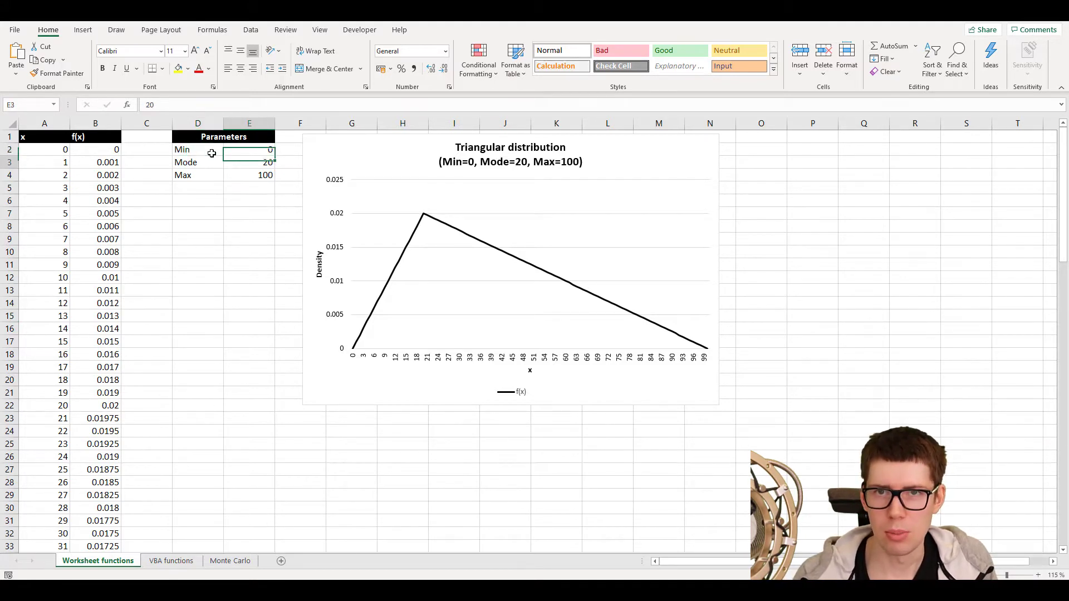
click(249, 162)
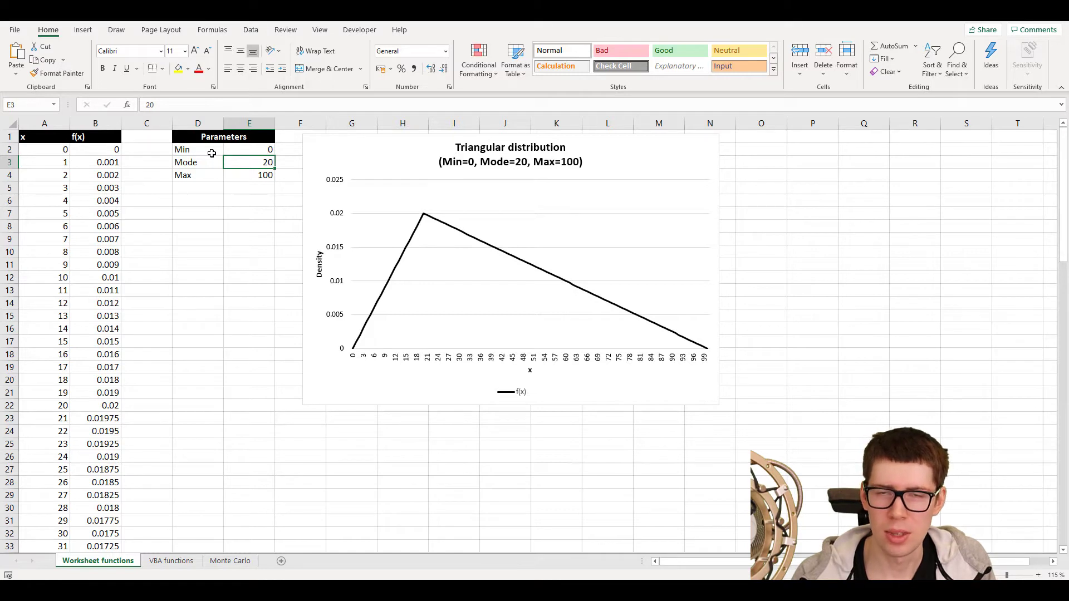
click(249, 175)
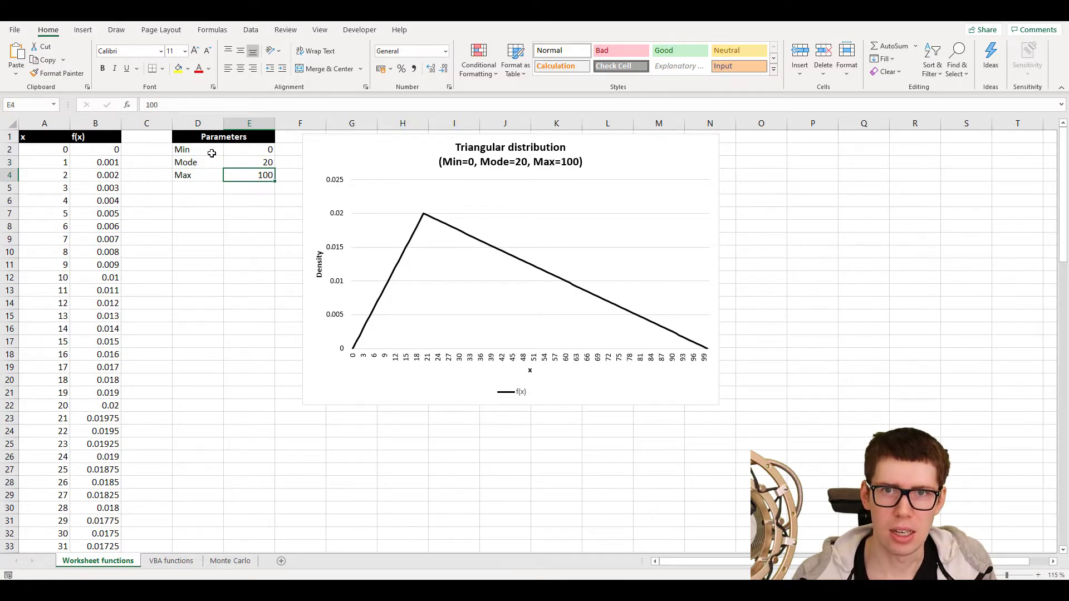
click(45, 162)
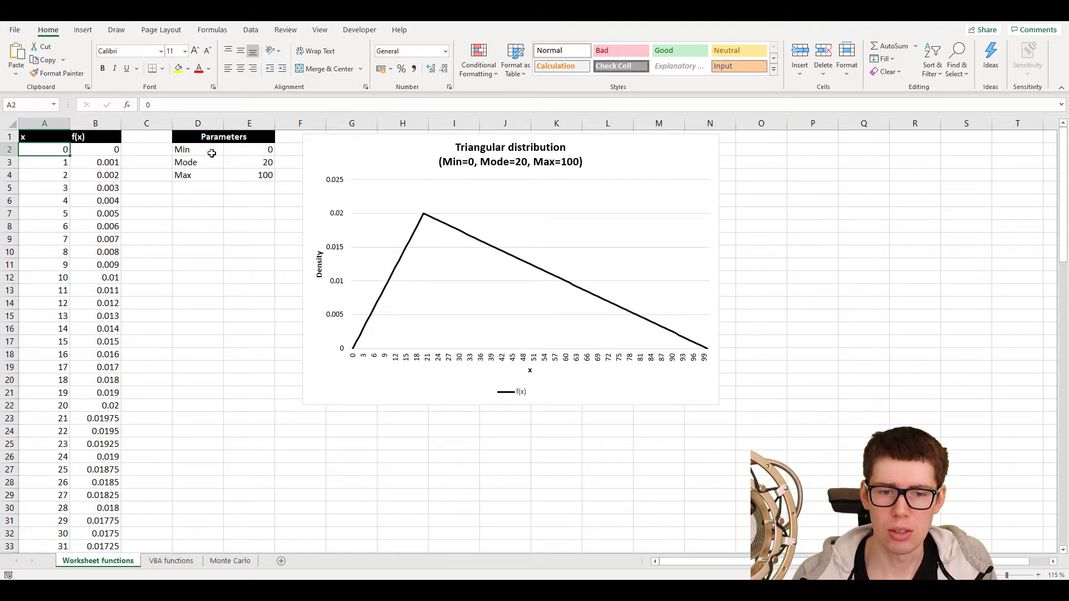
key(ctrl+Up)
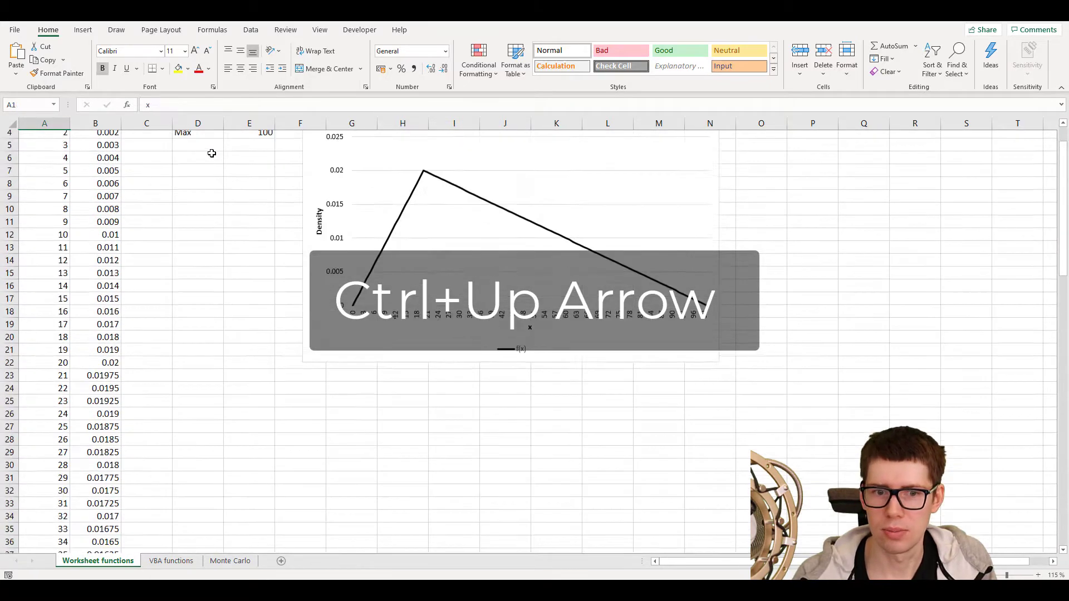
key(Ctrl+Up)
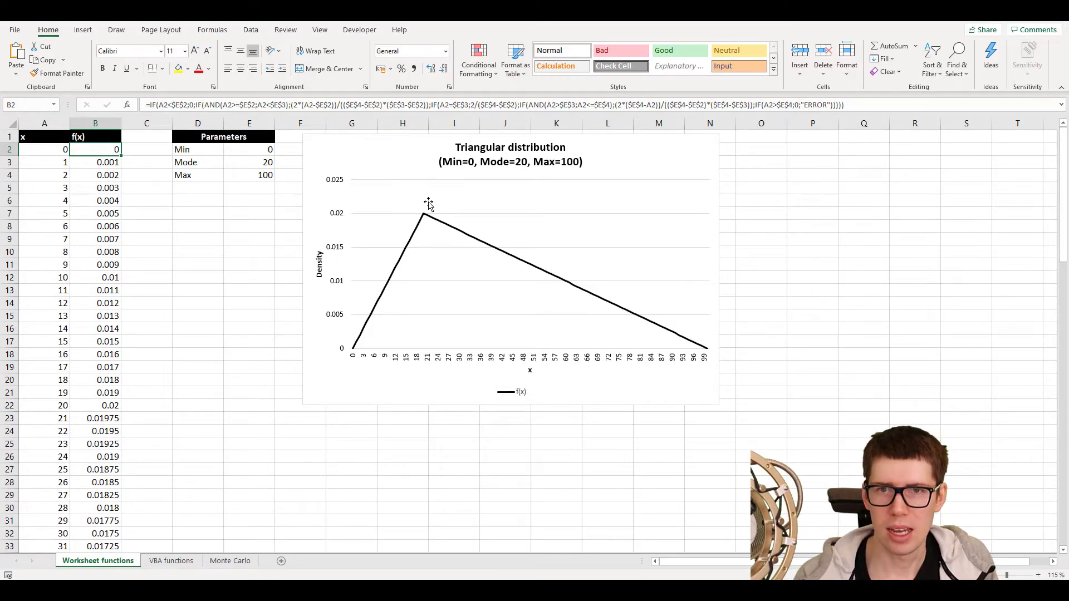
mouse_move(428, 205)
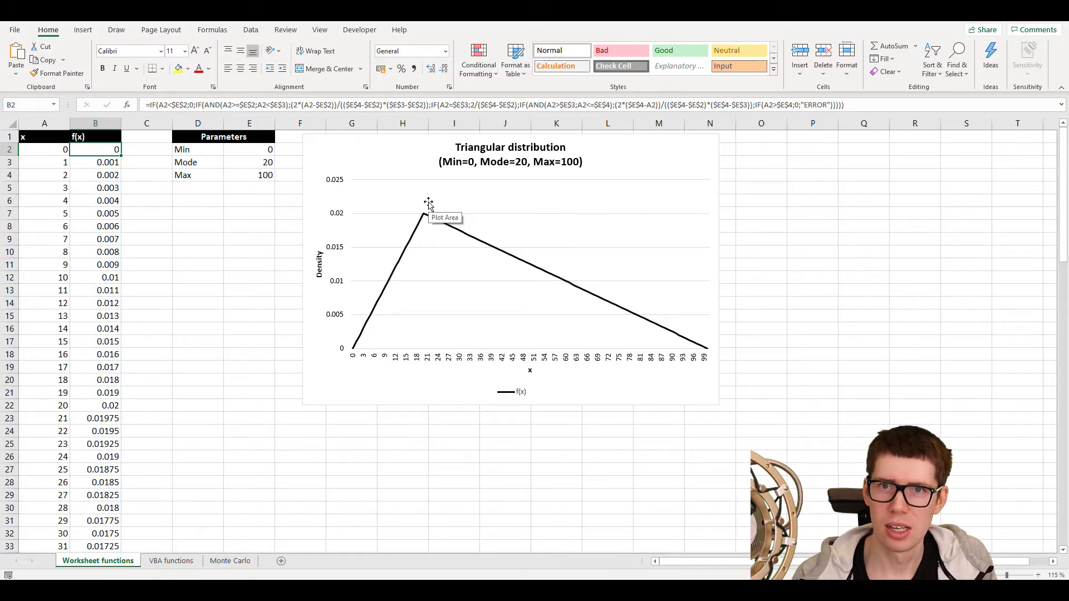
mouse_move(428, 217)
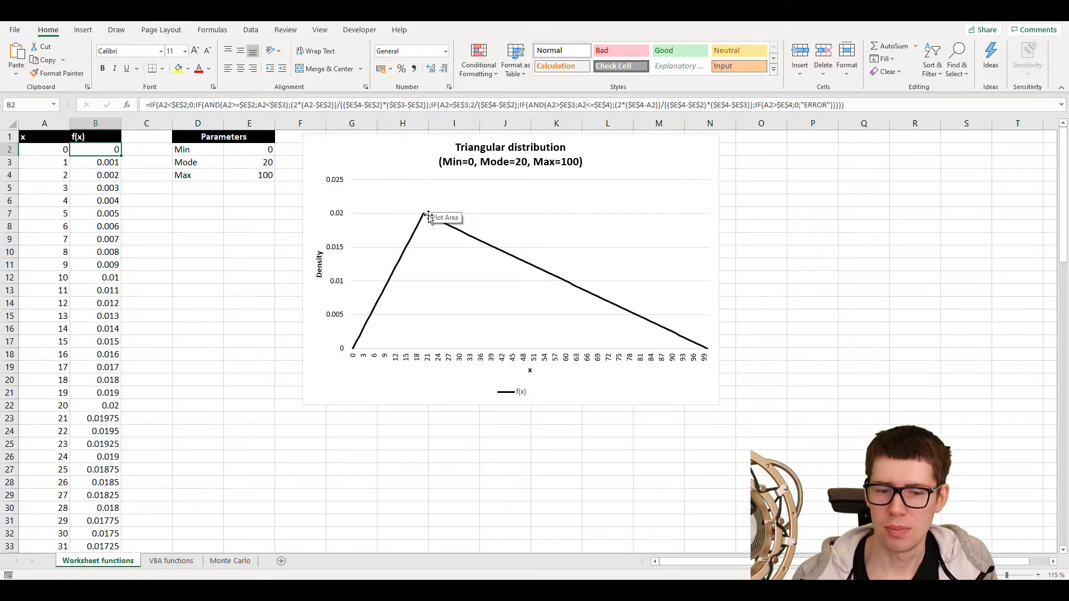
key(f2)
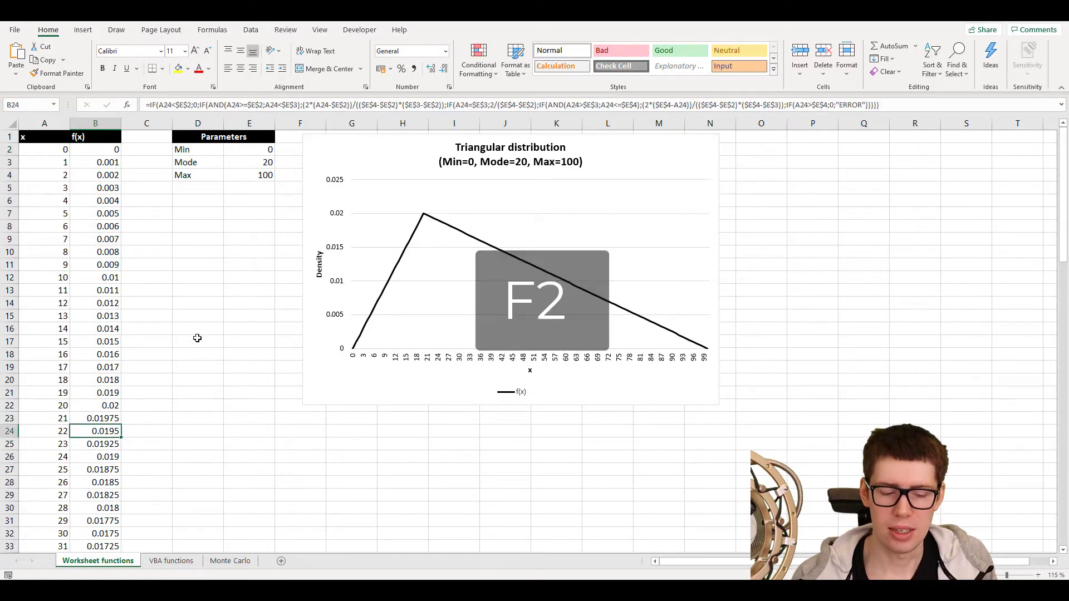
key(f2)
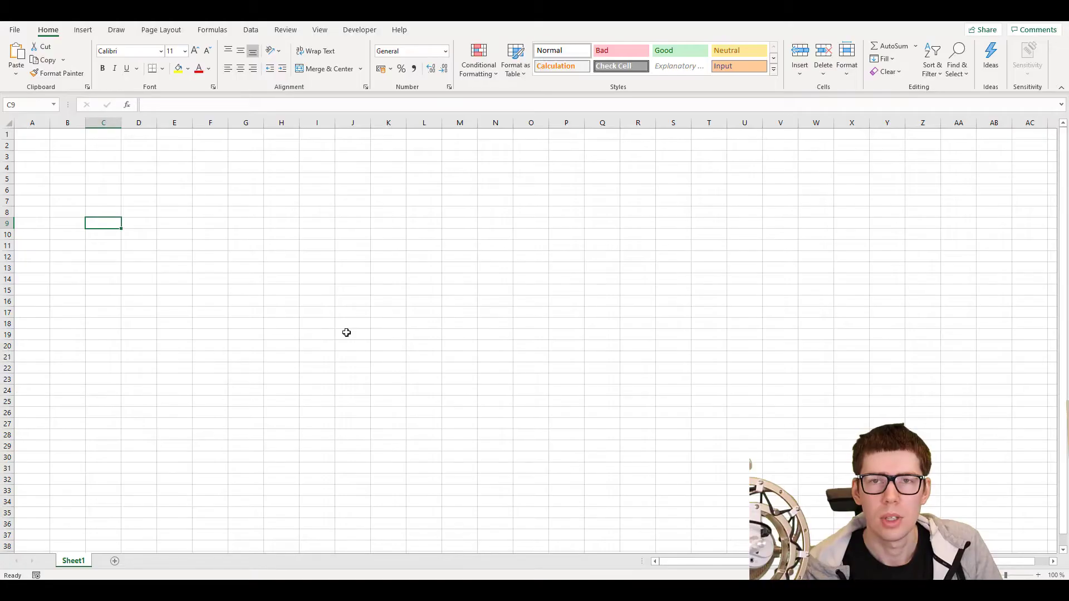
Open the VBA editor with Alt+F11 and insert a new empty Module1
key(Alt+F11)
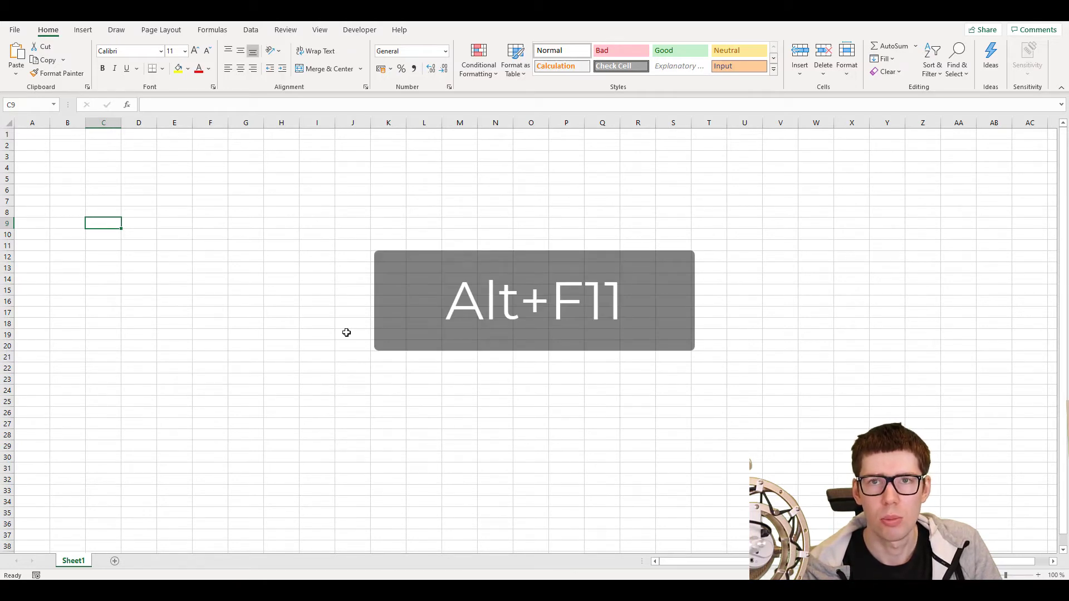
key(Alt+F11)
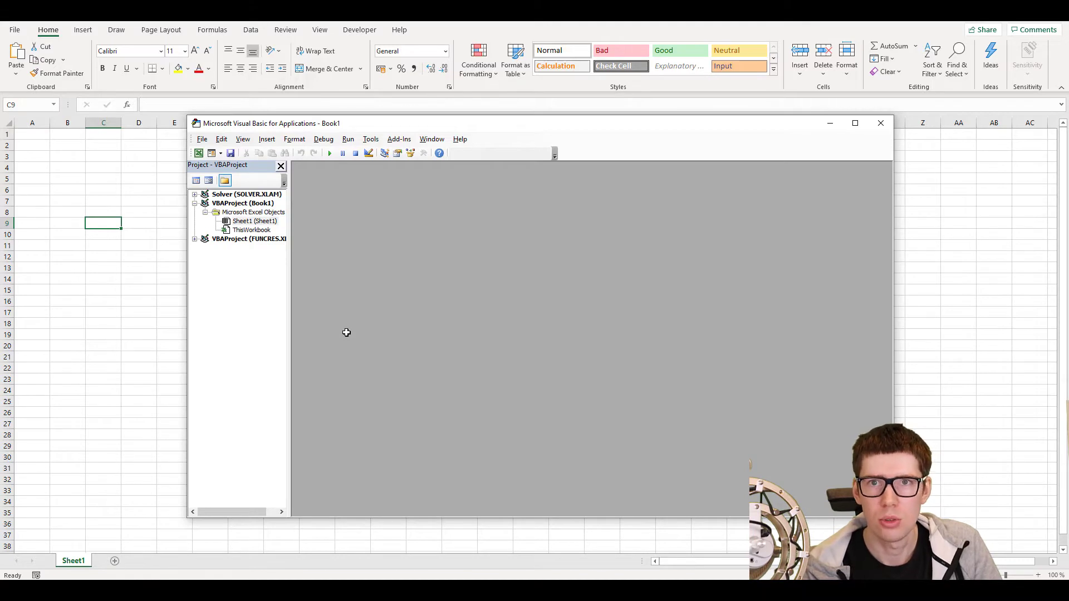
click(267, 139)
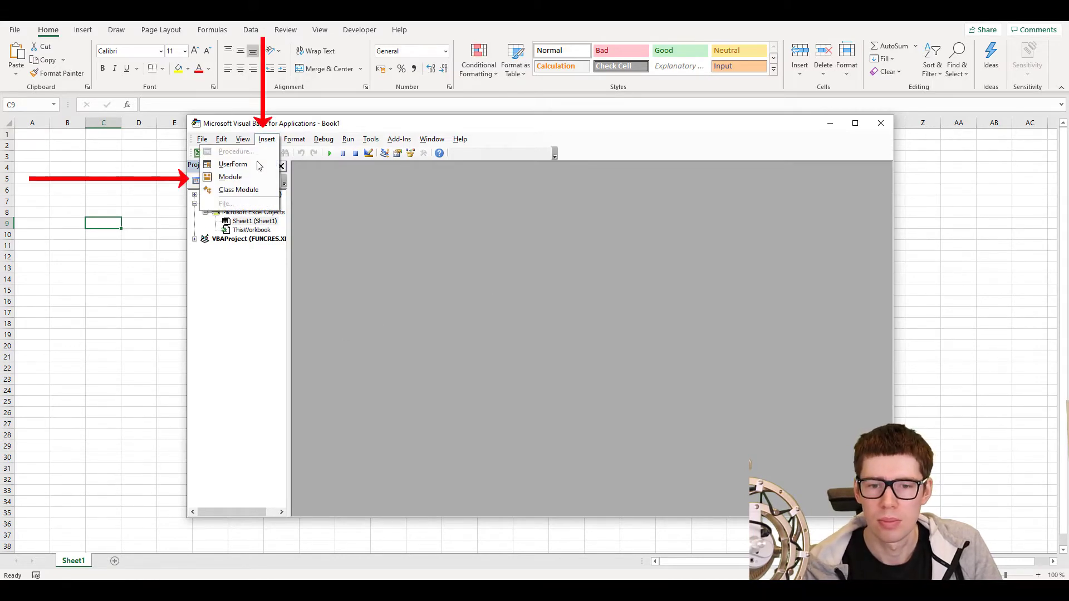
click(230, 177)
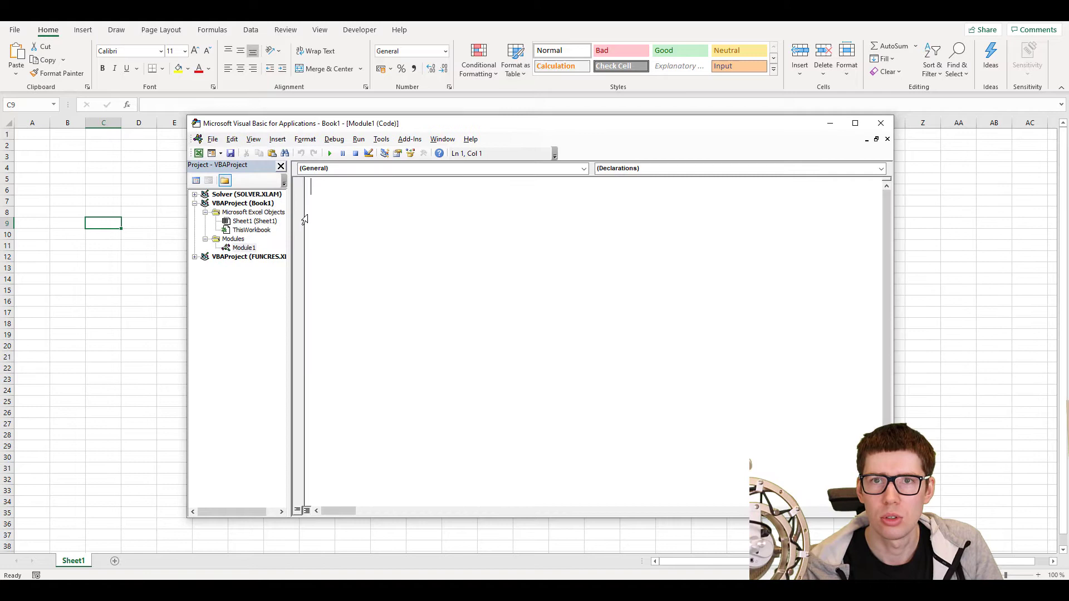
mouse_move(390, 248)
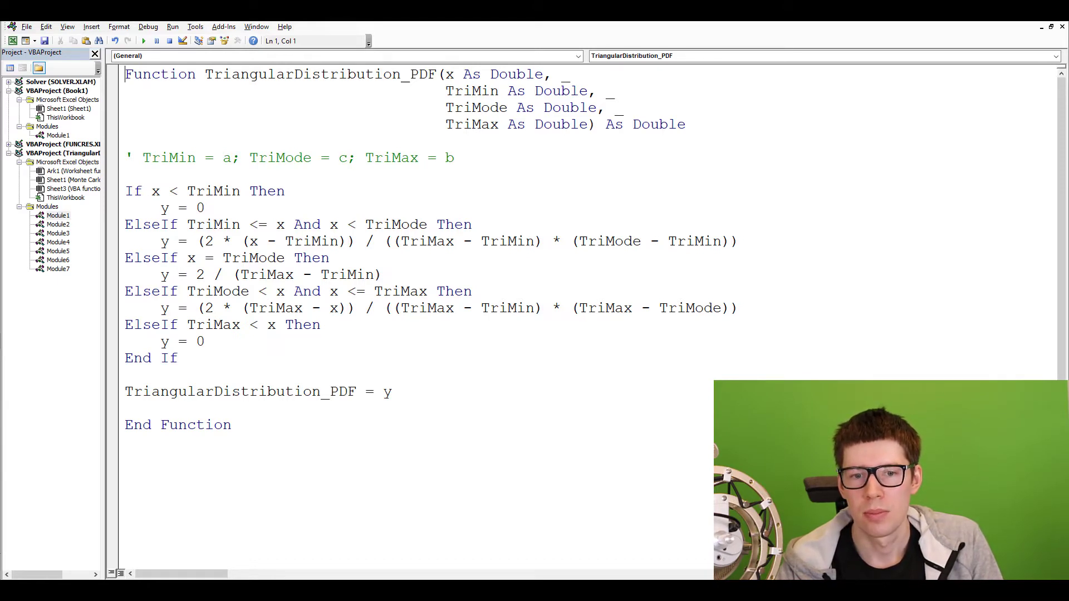
Highlight the TriangularDistribution_PDF signature: Function keyword, x, TriMin, TriMode, TriMax, As Double
double_click(161, 74)
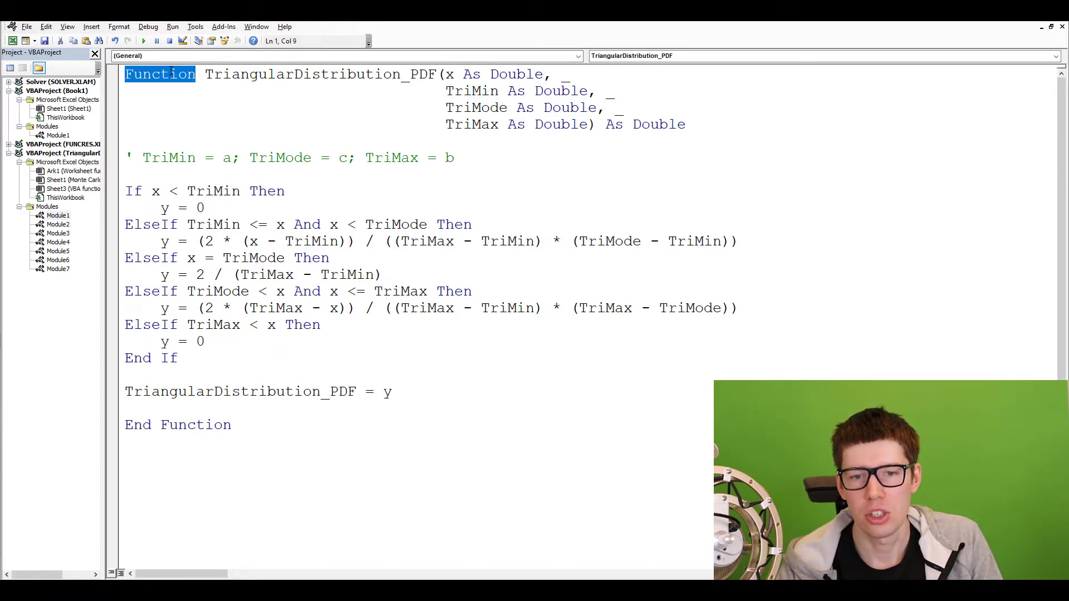
click(206, 74)
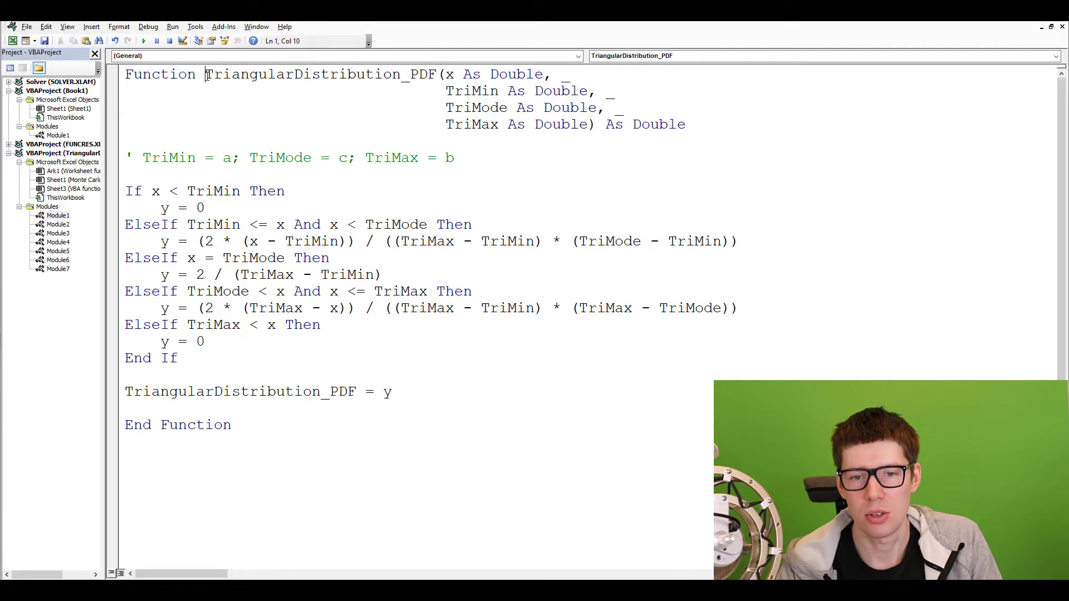
double_click(307, 74)
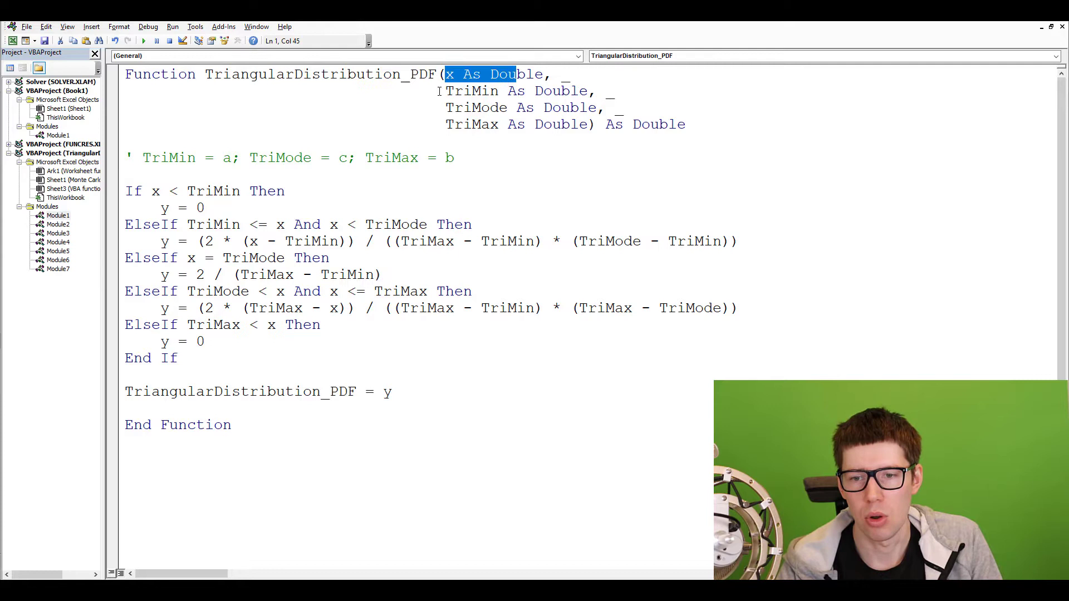
click(467, 124)
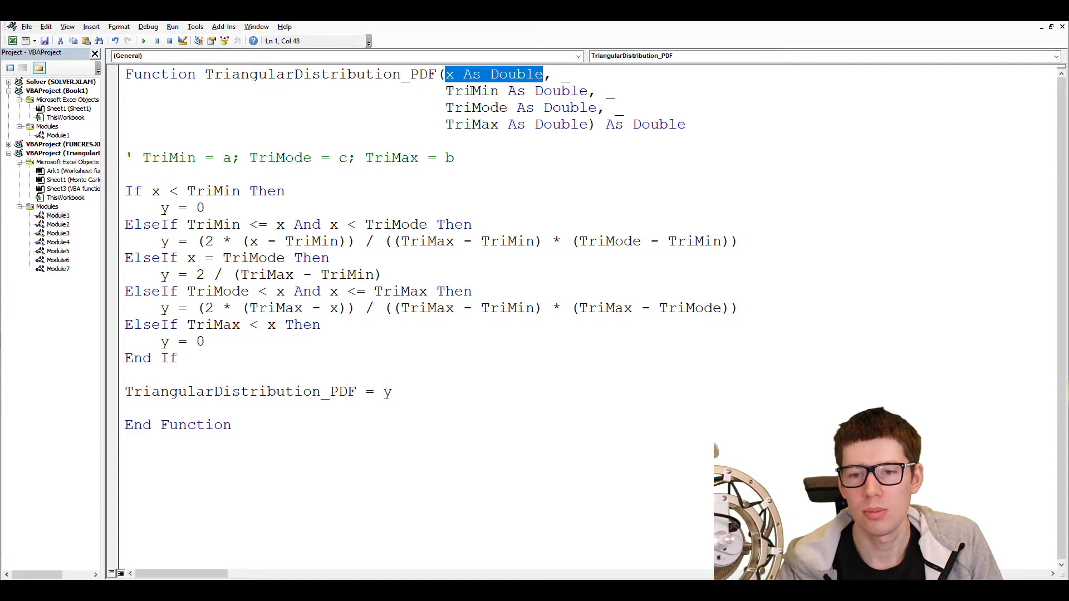
double_click(471, 91)
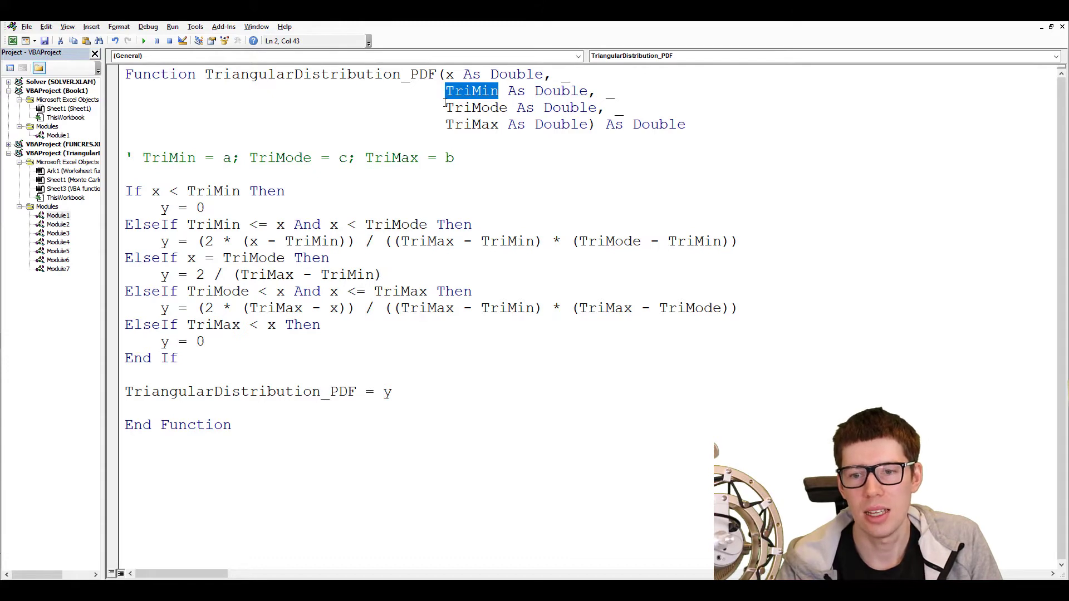
double_click(475, 107)
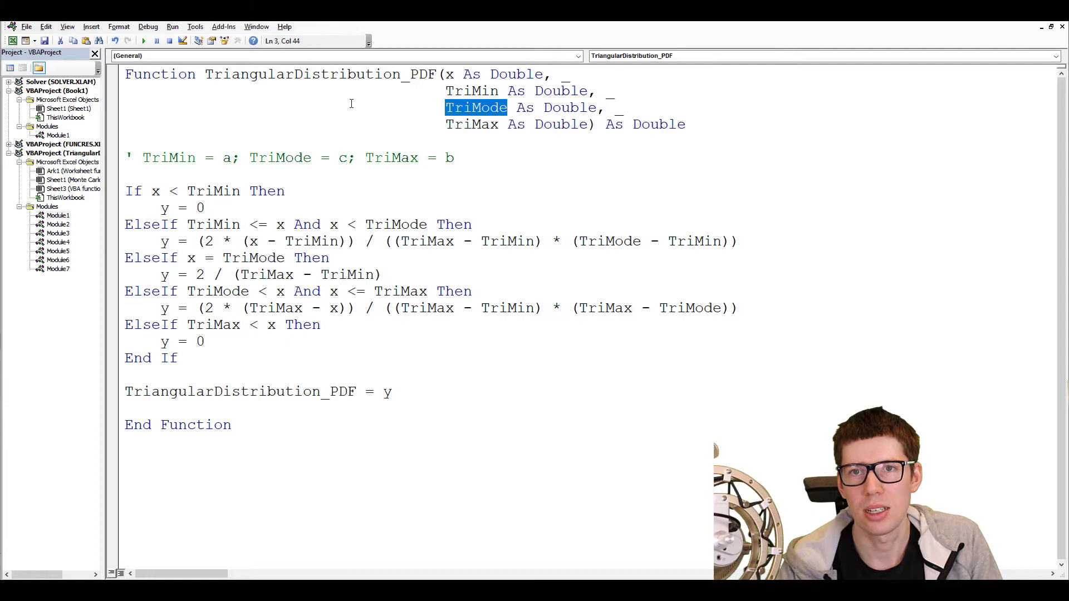
click(450, 124)
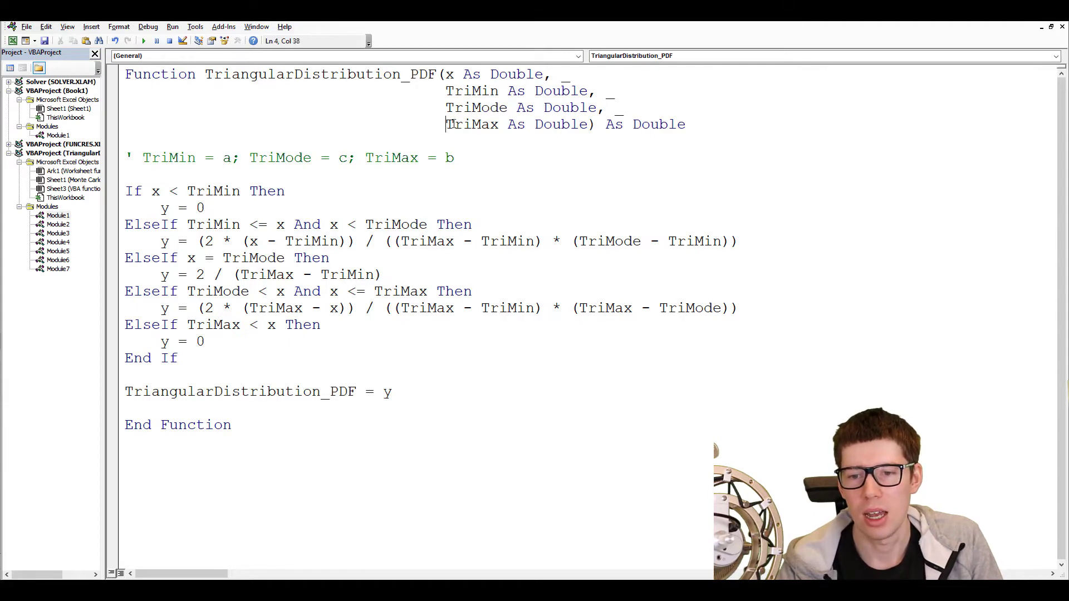
double_click(470, 124)
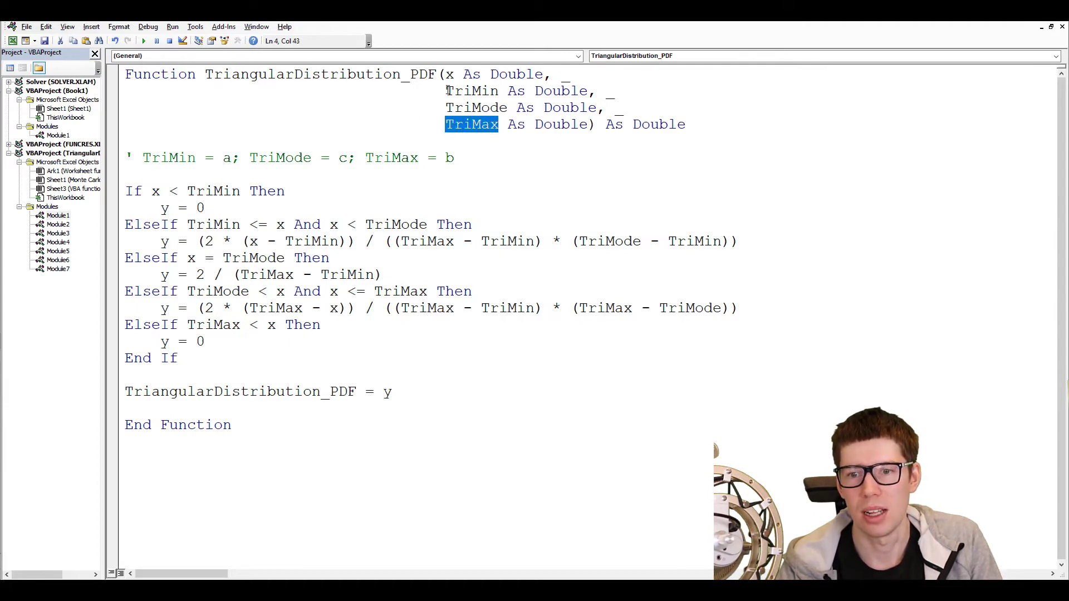
click(449, 73)
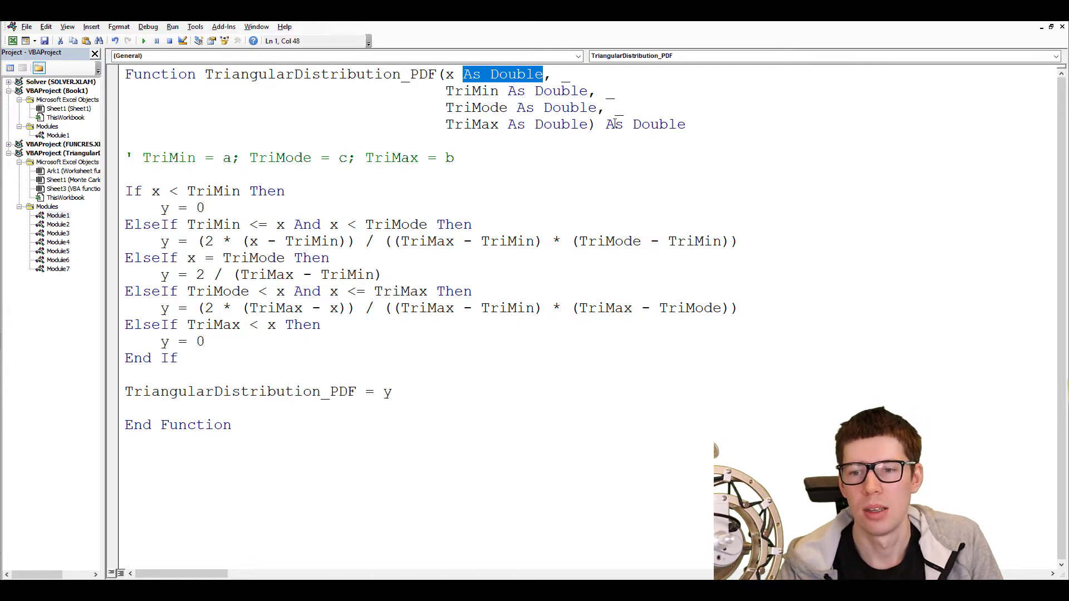
double_click(644, 124)
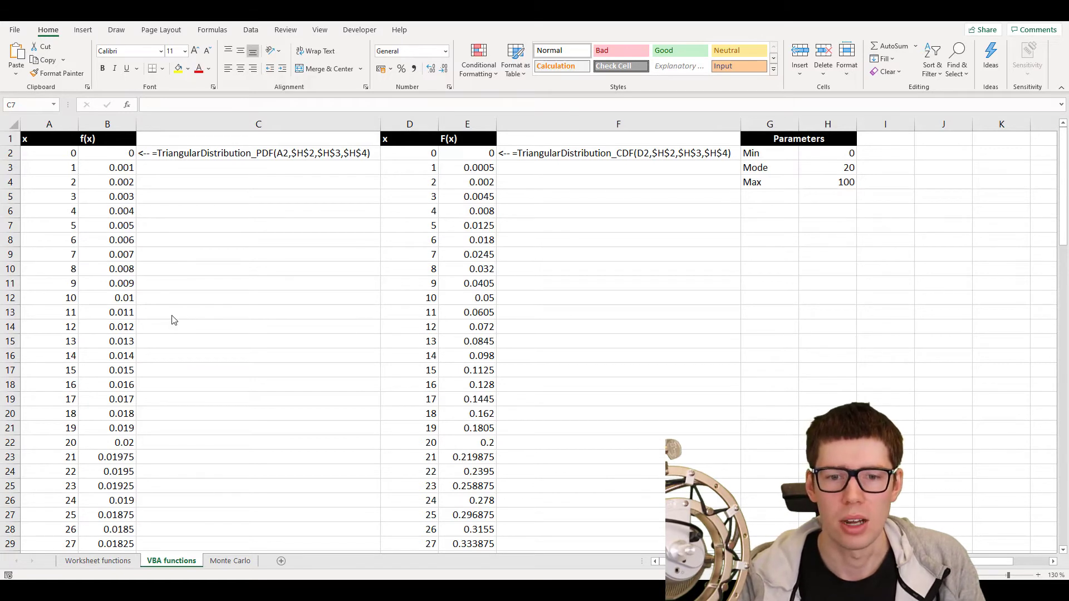
Inspect the PDF formula in cell B6 and leave it unchanged
click(107, 211)
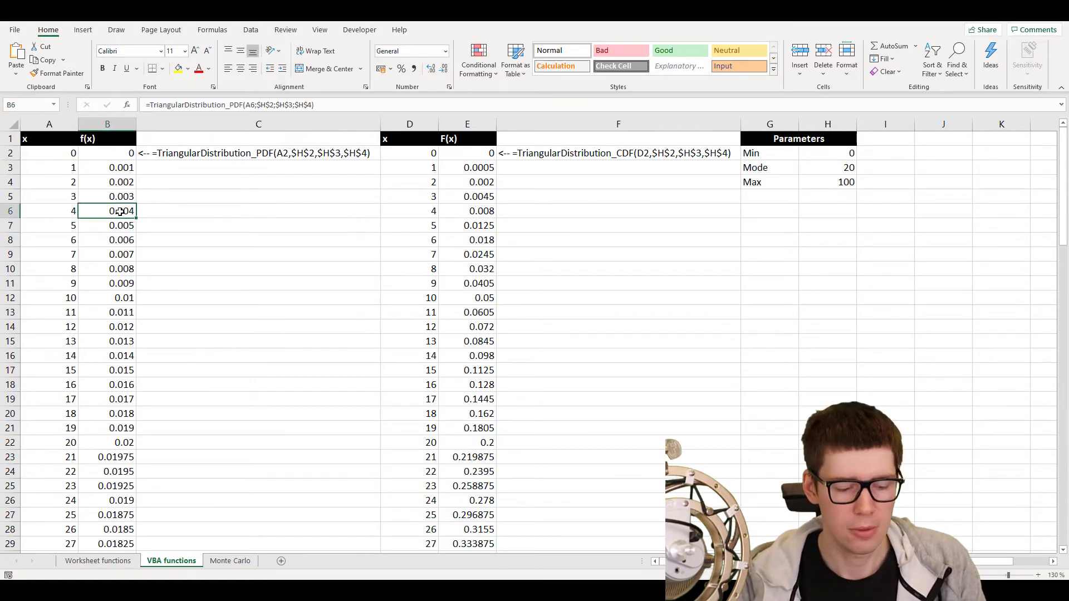
double_click(107, 210)
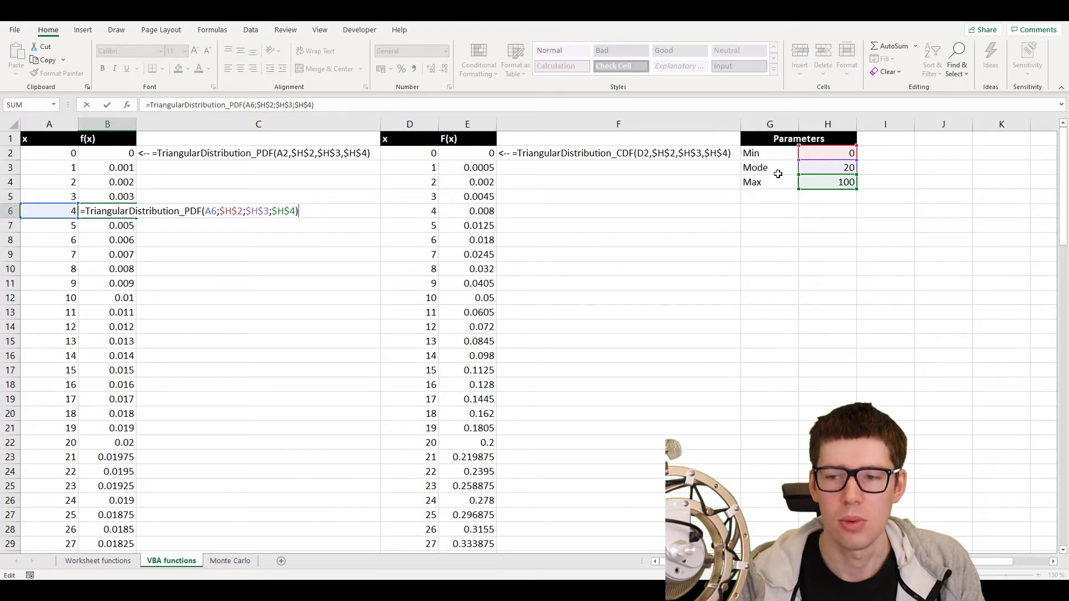
key(Return)
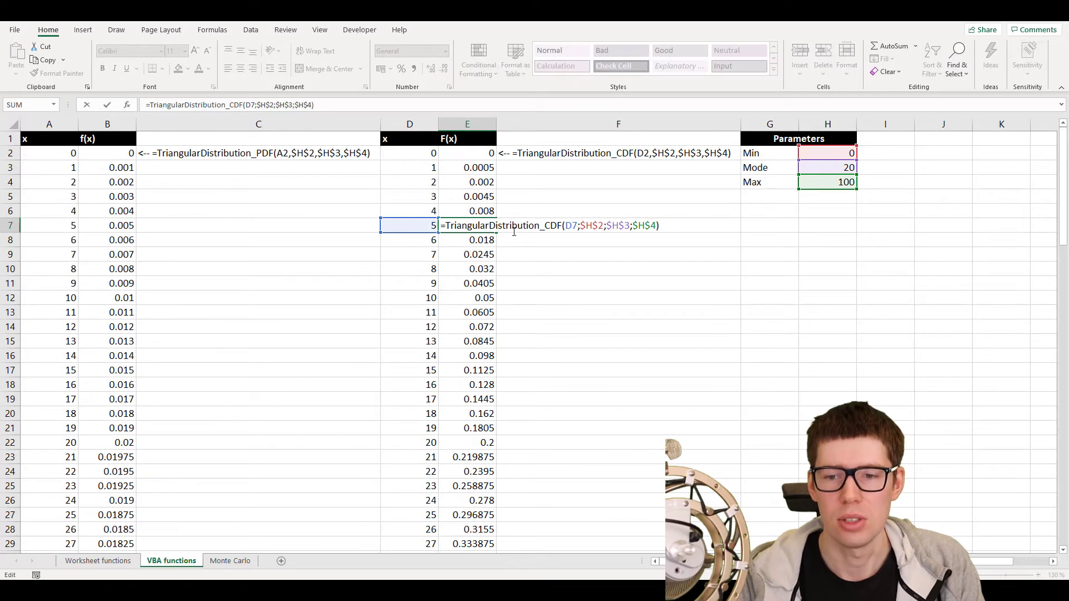
mouse_move(595, 233)
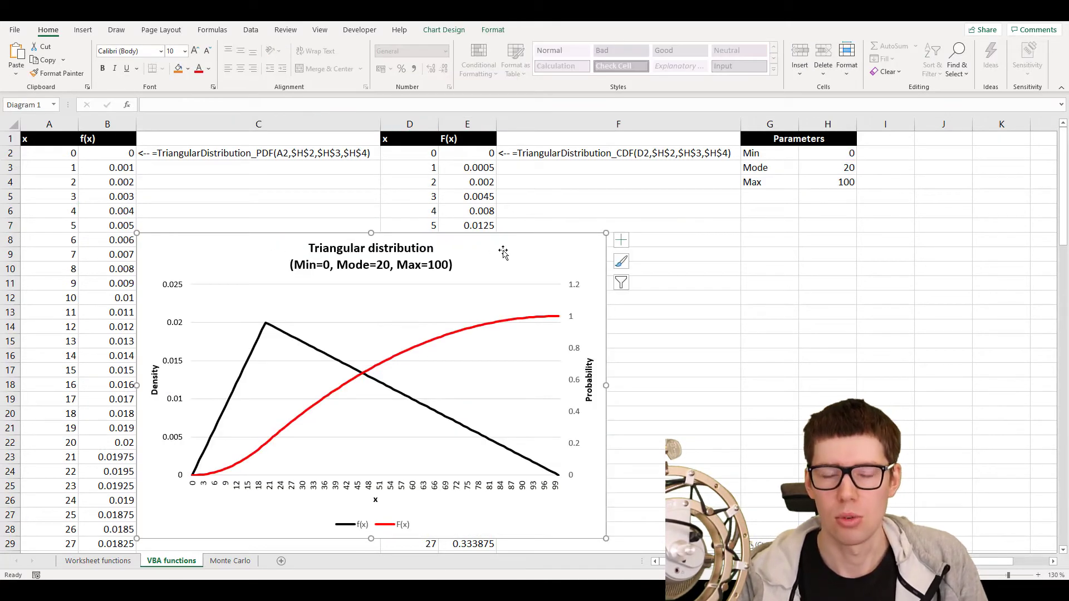
mouse_move(506, 254)
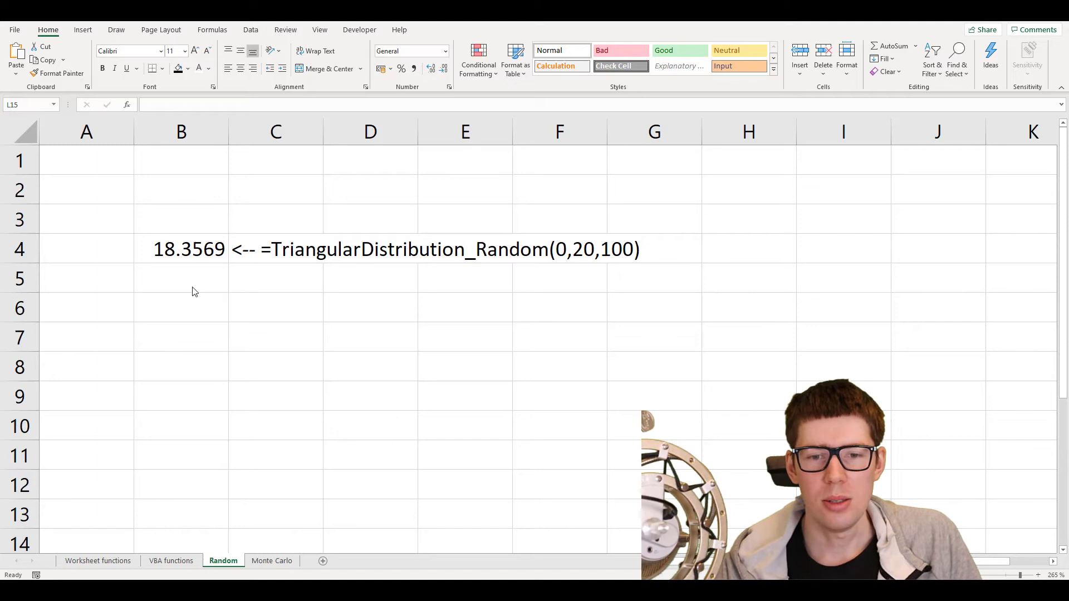
mouse_move(210, 265)
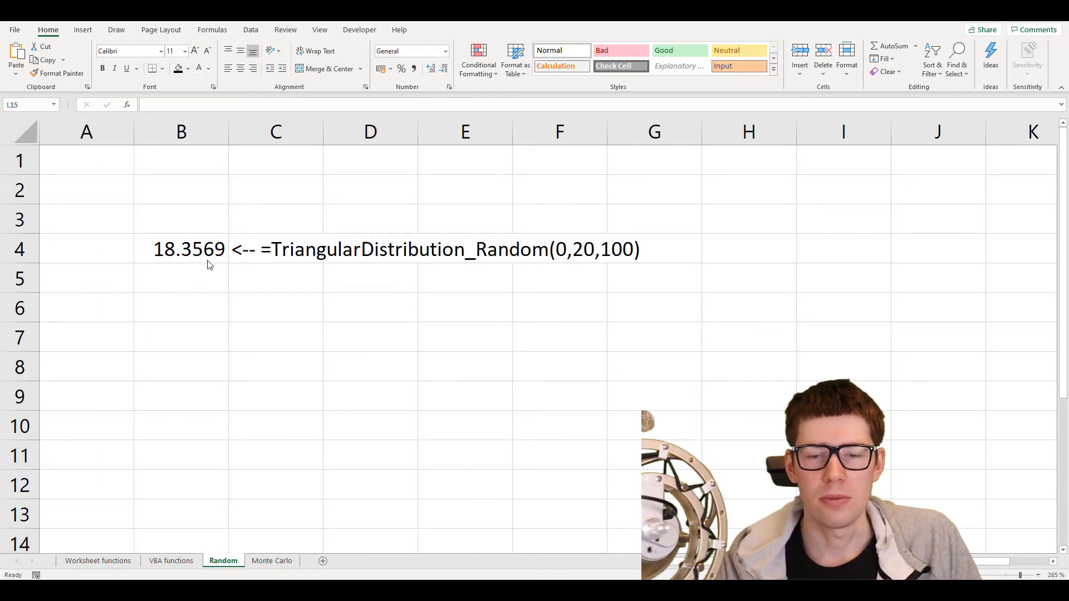
mouse_move(285, 289)
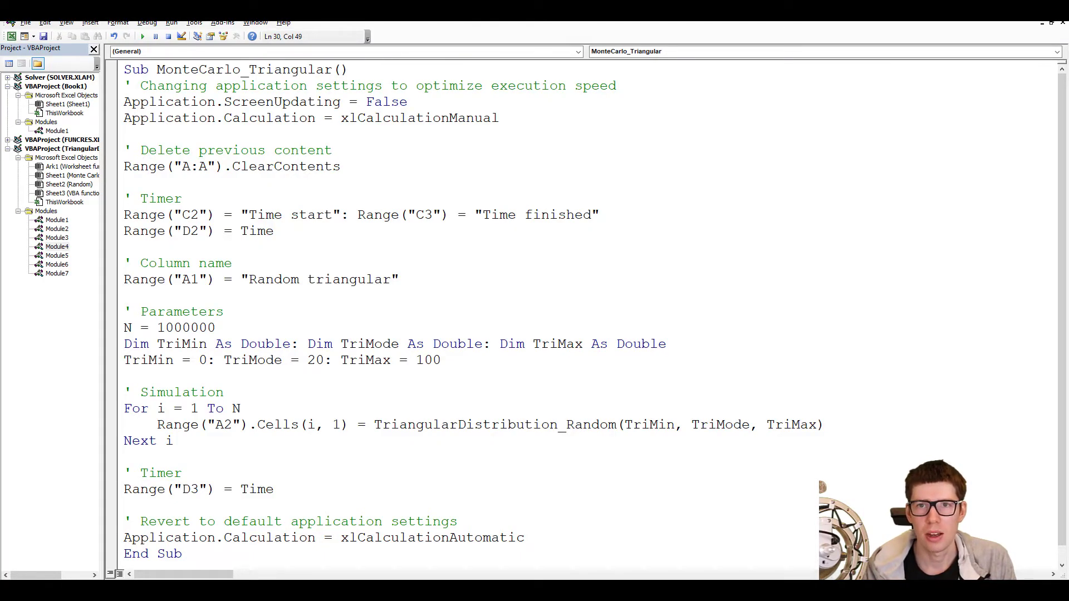
mouse_move(298, 321)
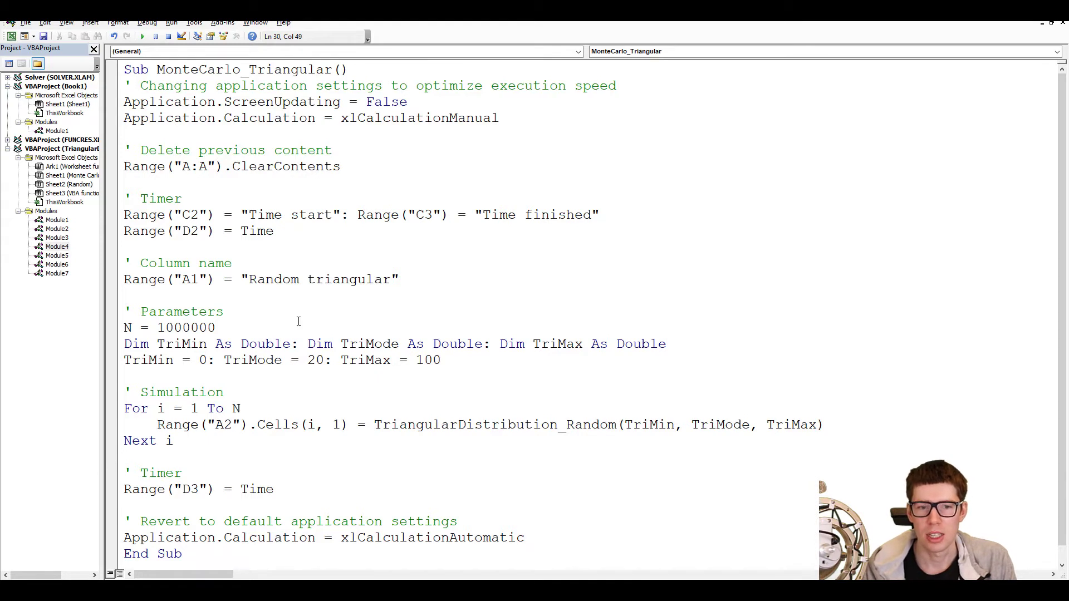
Step through the MonteCarlo_Triangular code, marking the line that writes the timer labels
click(125, 85)
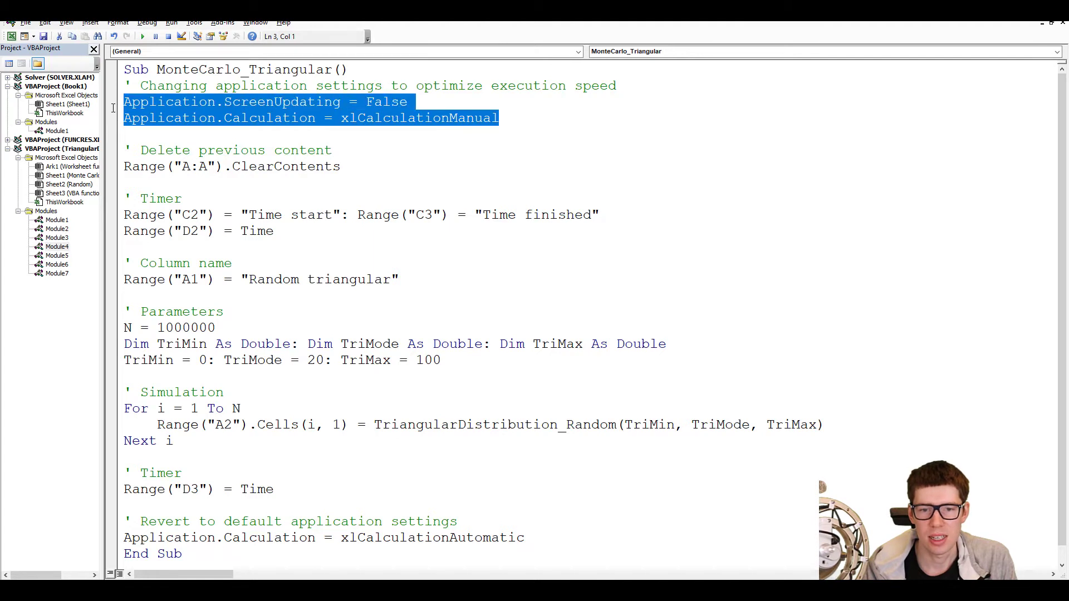
mouse_move(547, 216)
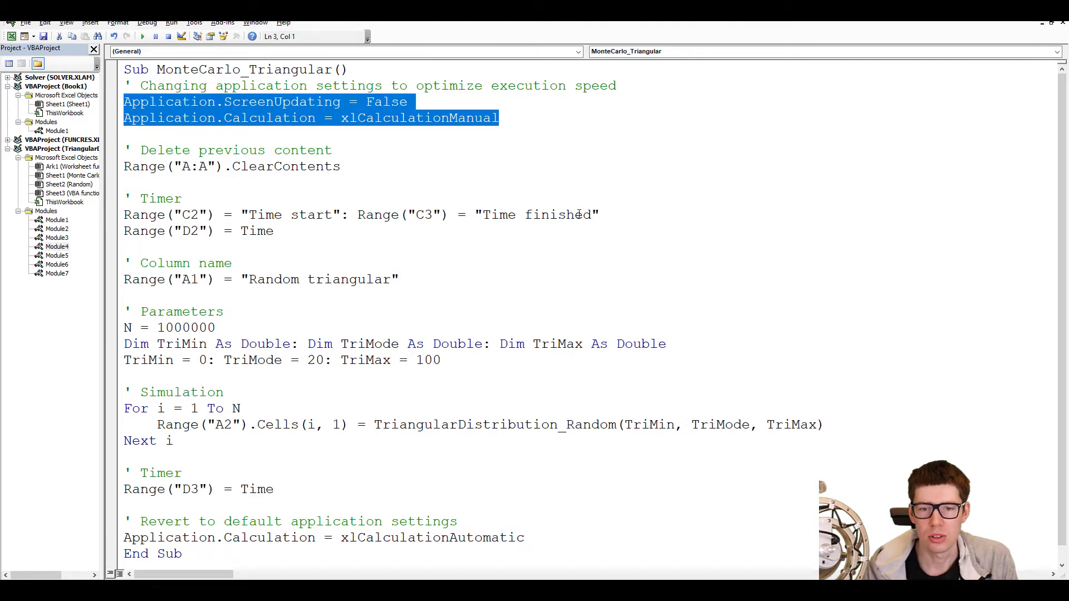
mouse_move(406, 104)
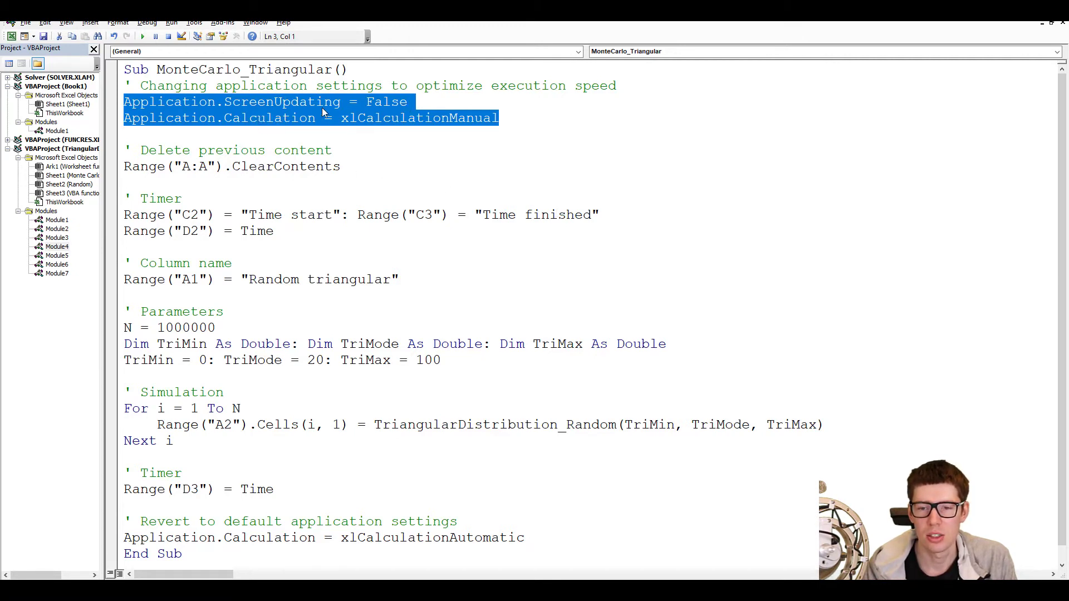
mouse_move(464, 128)
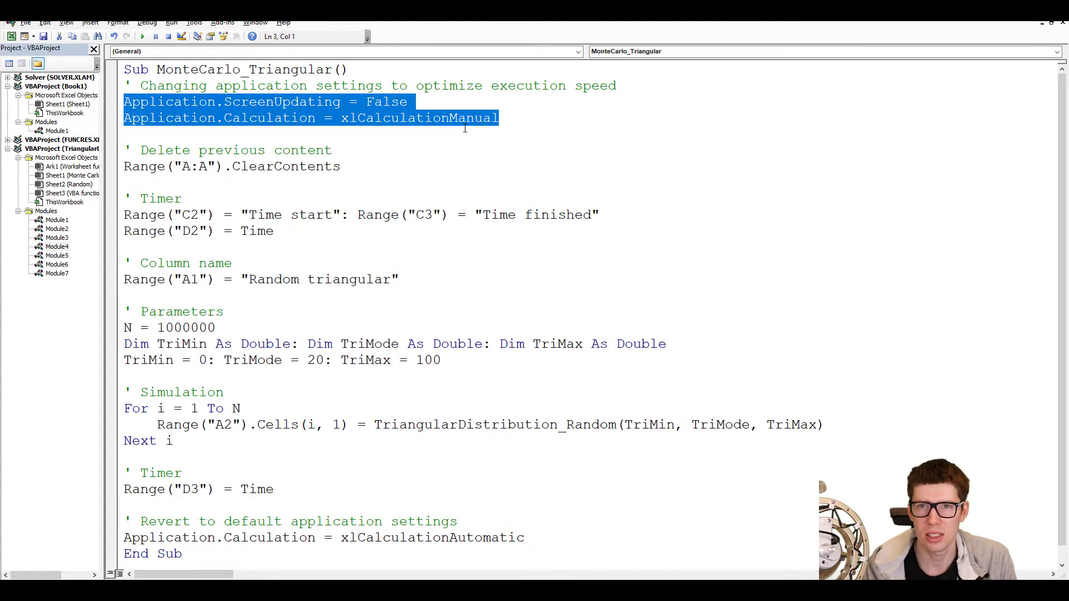
mouse_move(431, 369)
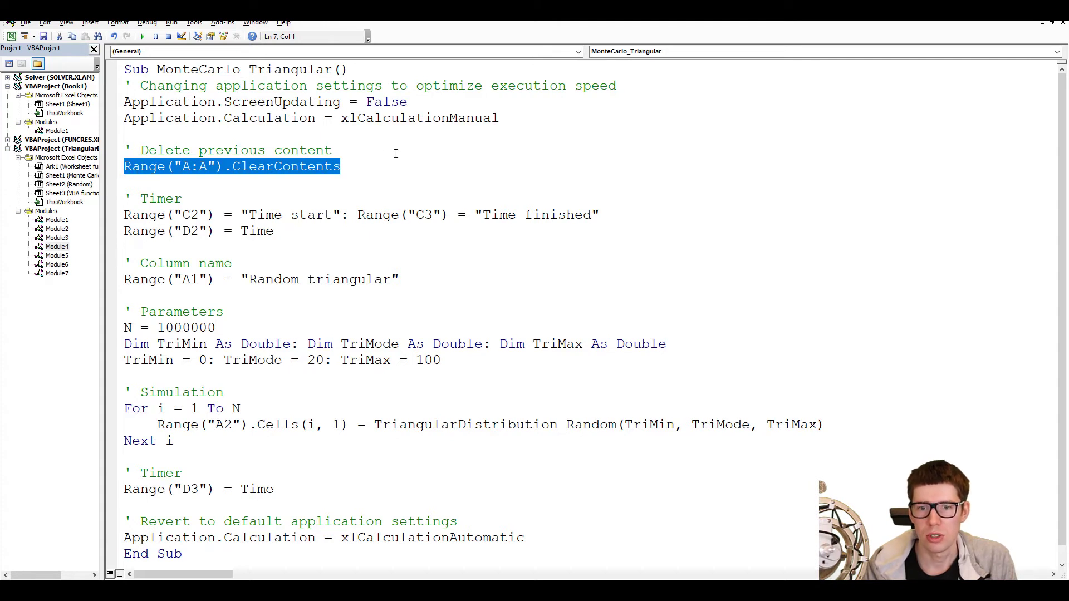
mouse_move(150, 182)
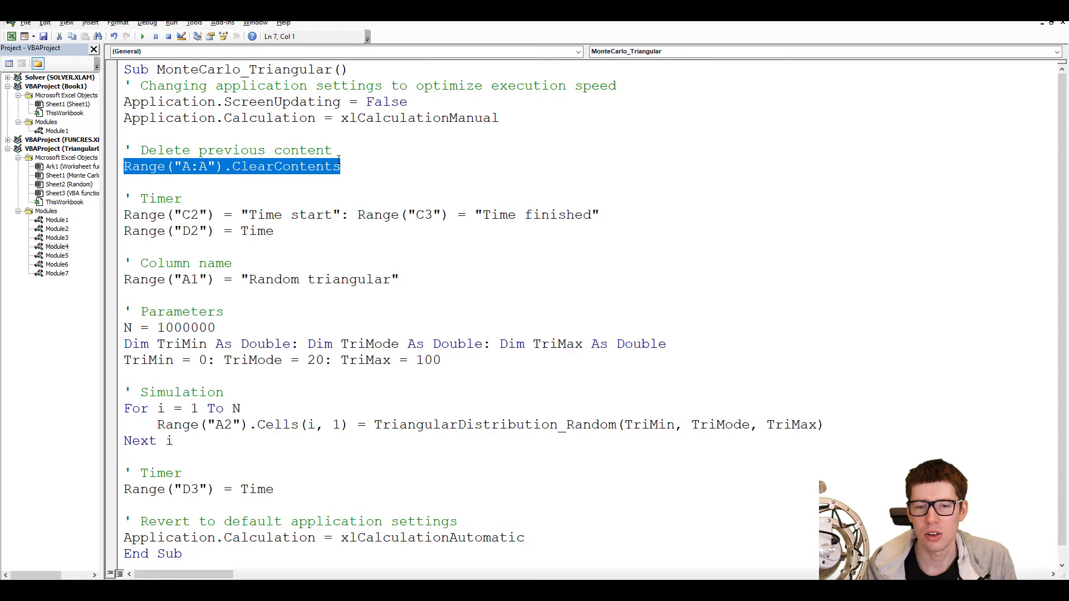
mouse_move(207, 178)
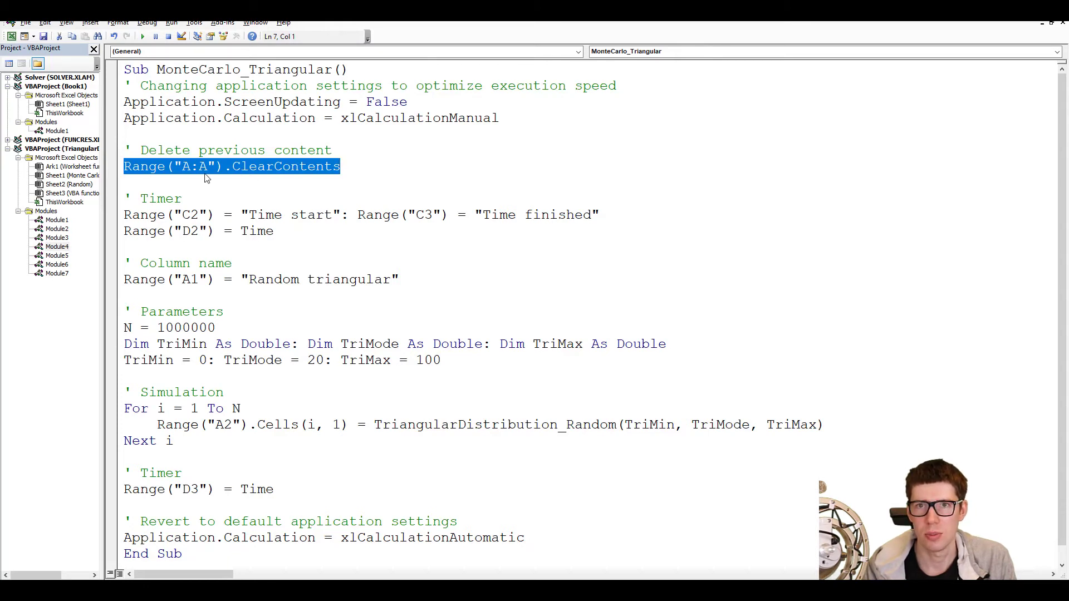
click(597, 215)
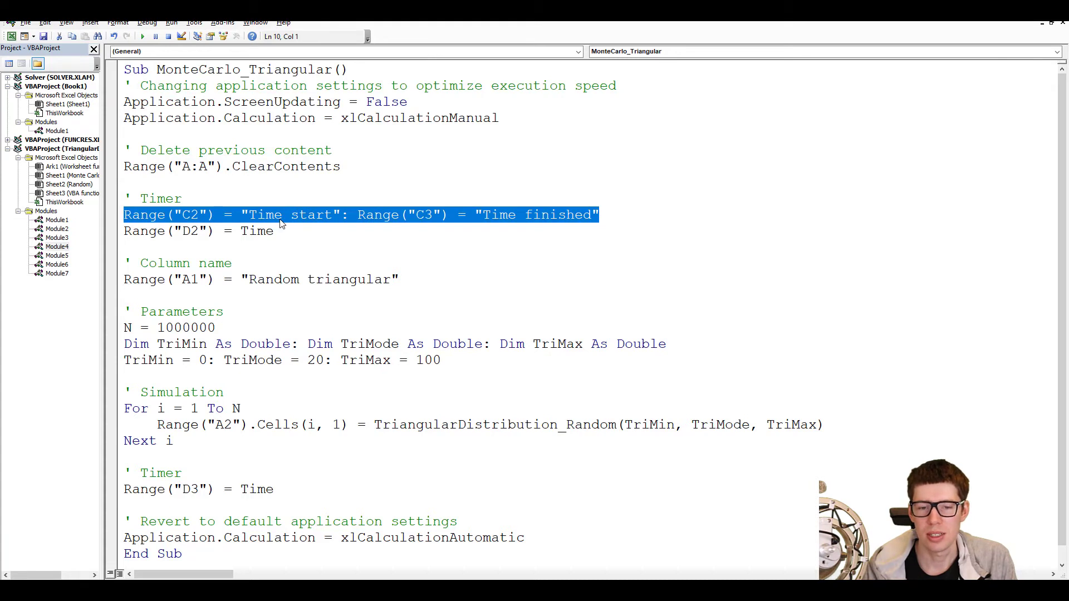
mouse_move(458, 200)
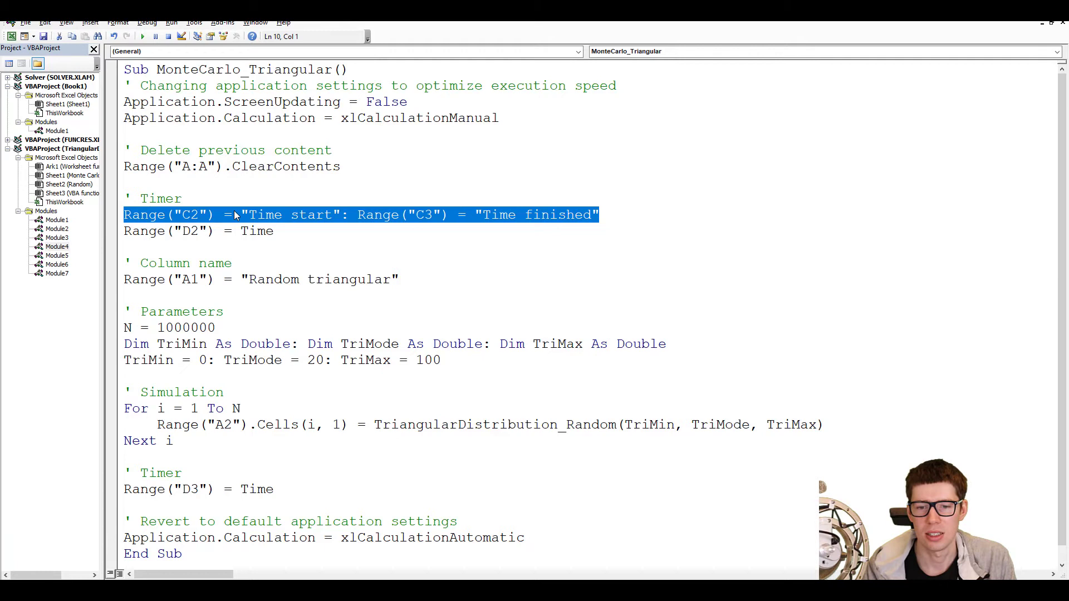
mouse_move(289, 234)
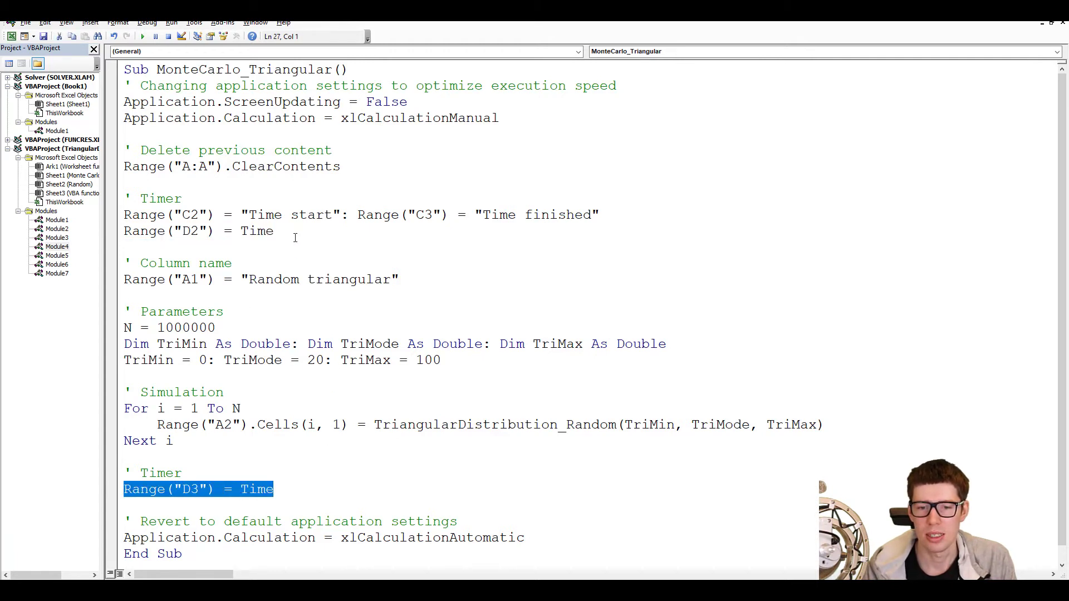
click(295, 230)
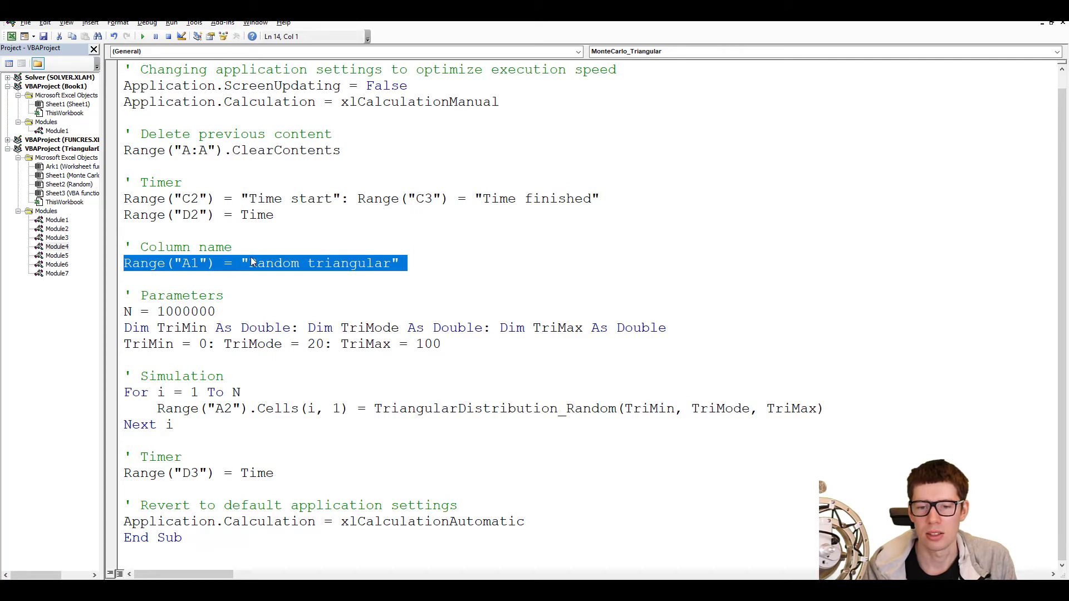
mouse_move(452, 340)
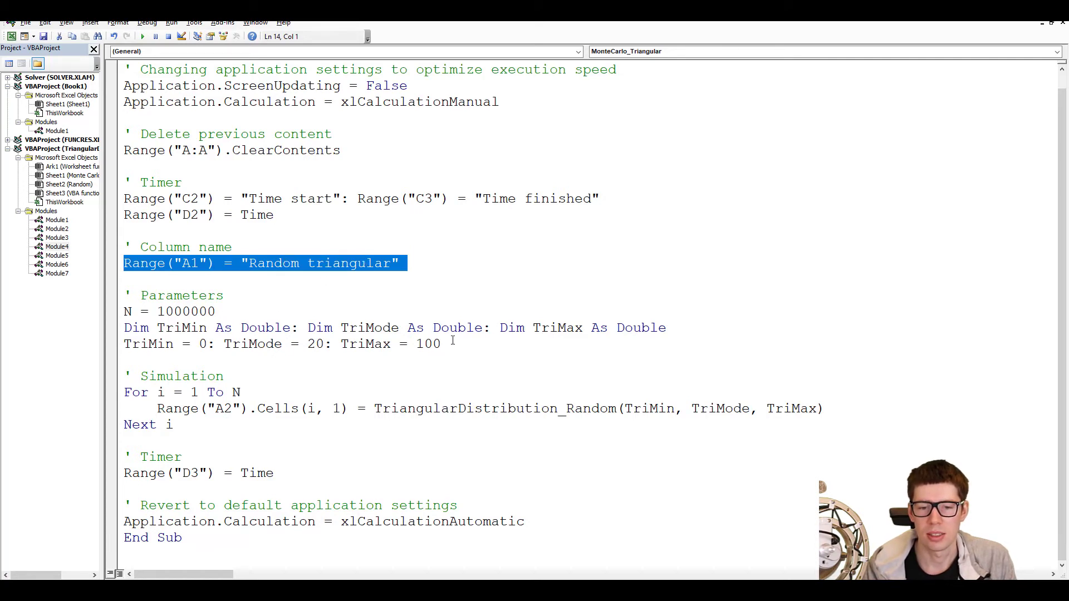
click(216, 311)
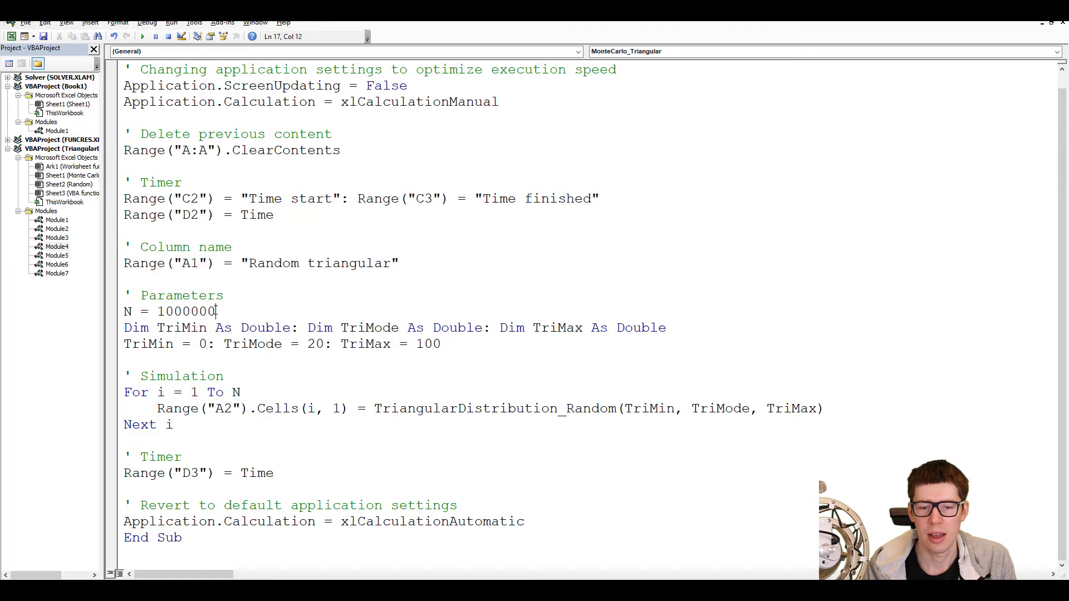
triple_click(168, 312)
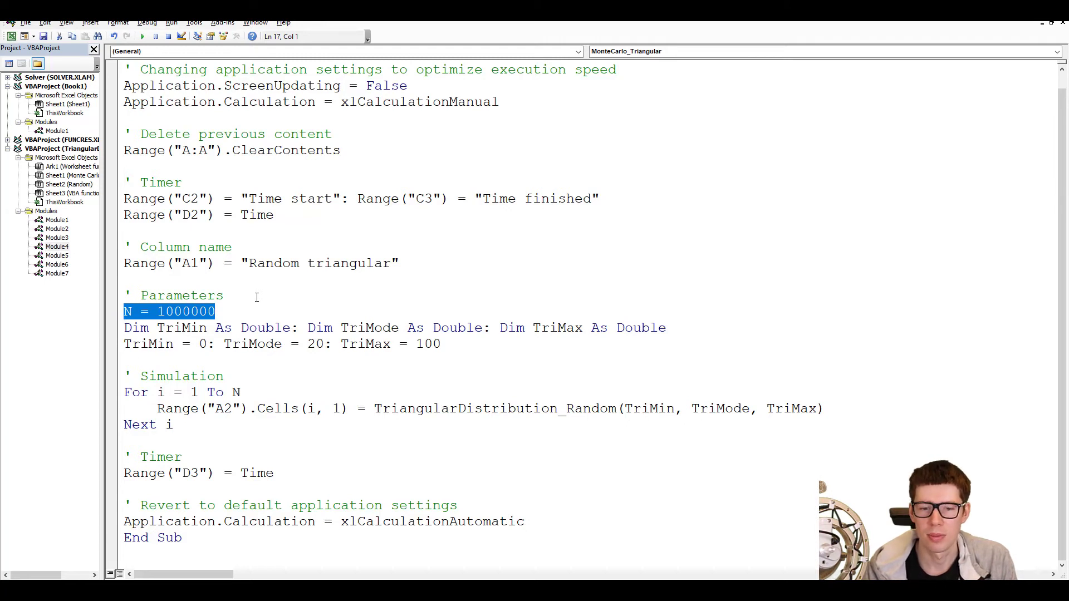
mouse_move(310, 307)
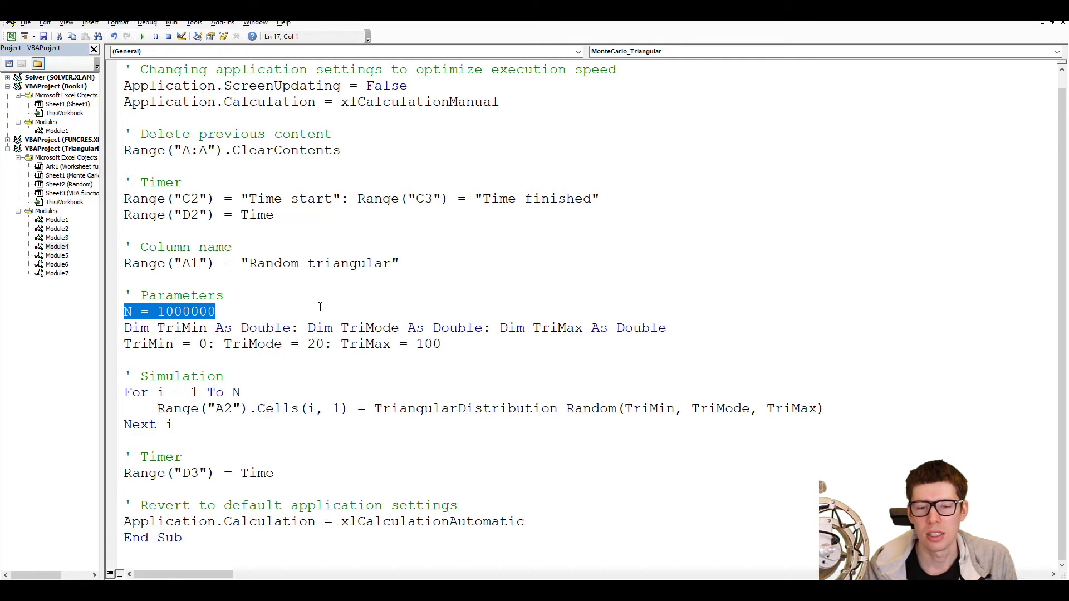
mouse_move(460, 321)
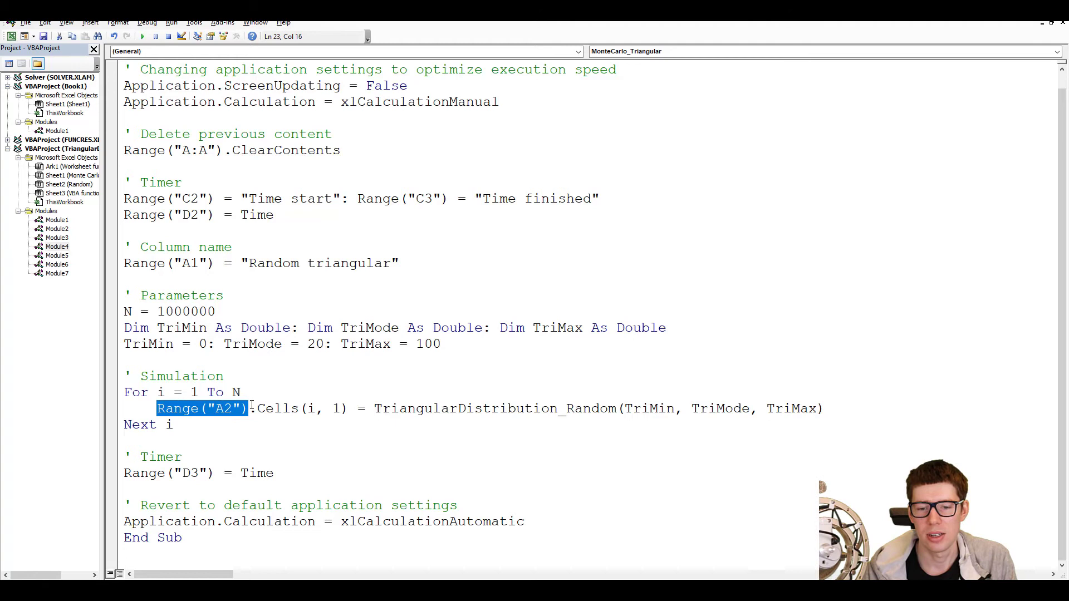
click(378, 408)
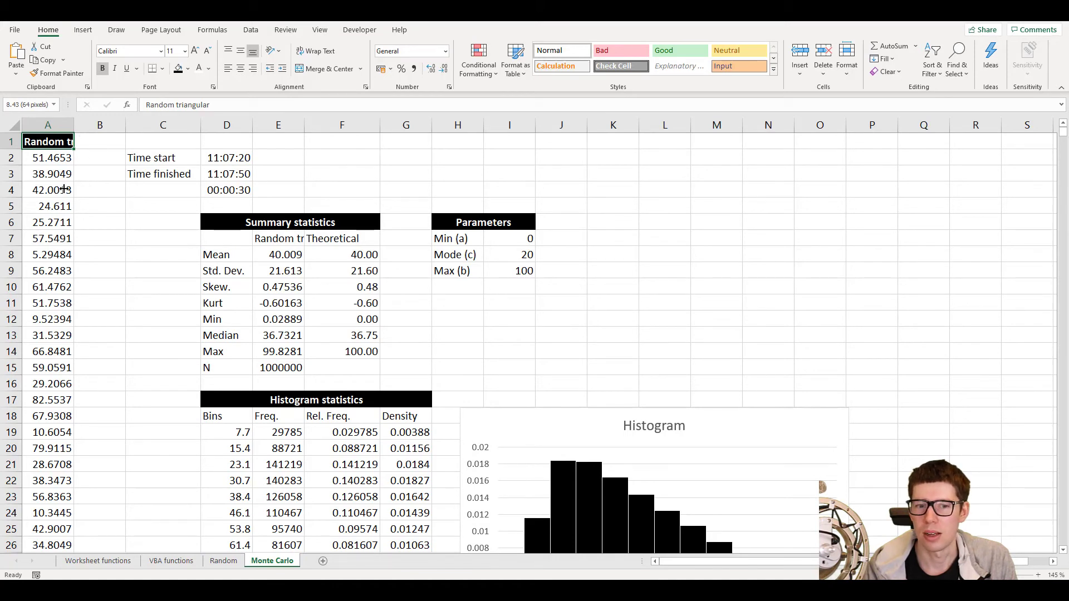
Autofit column A, then review the Time start label, start time and elapsed-time formula
click(71, 158)
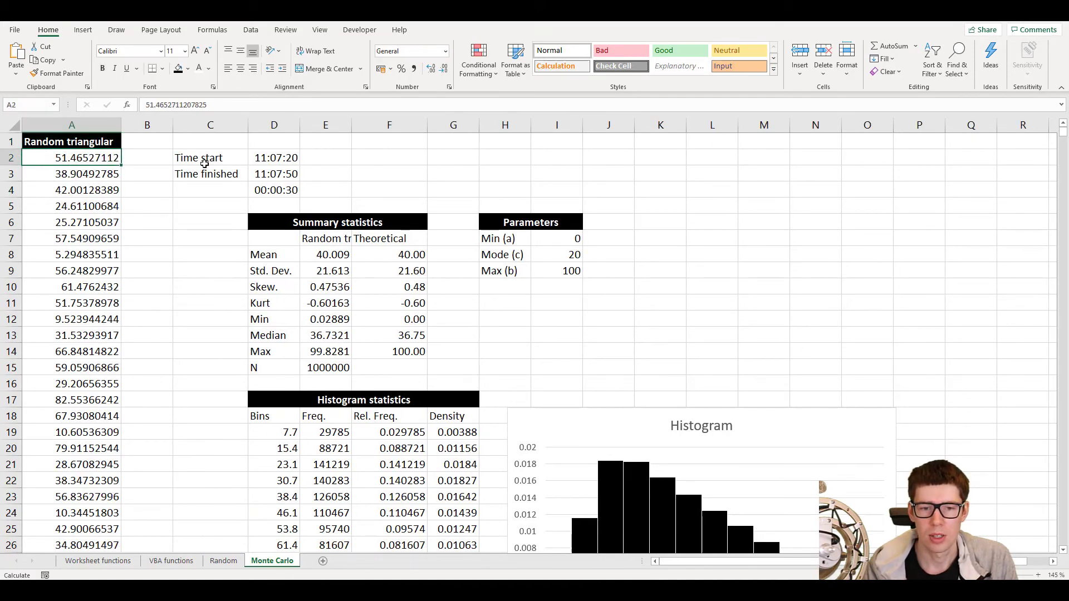
click(71, 174)
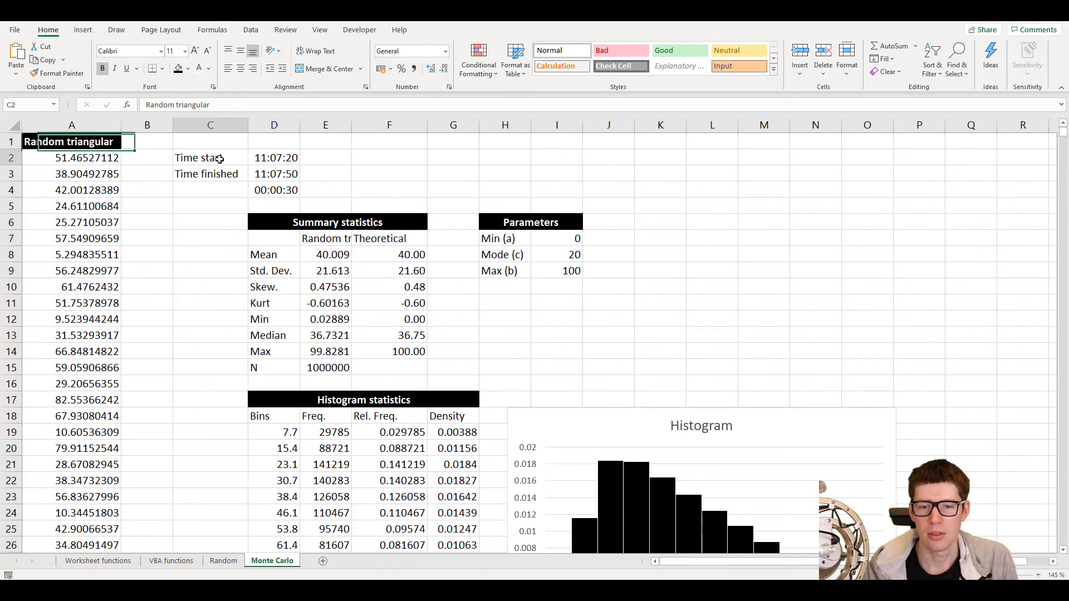
click(274, 157)
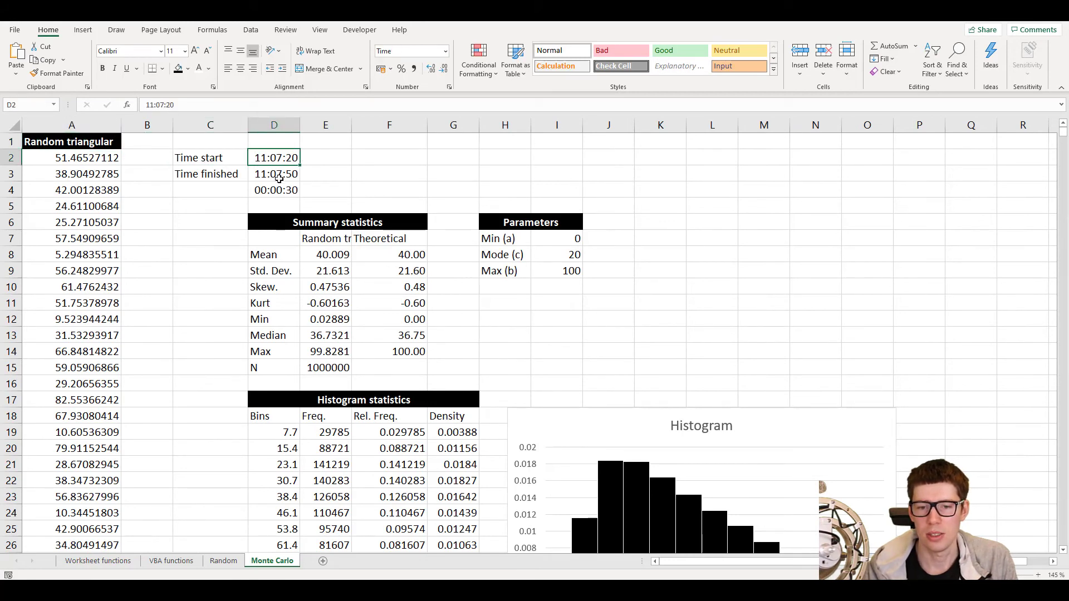
click(274, 189)
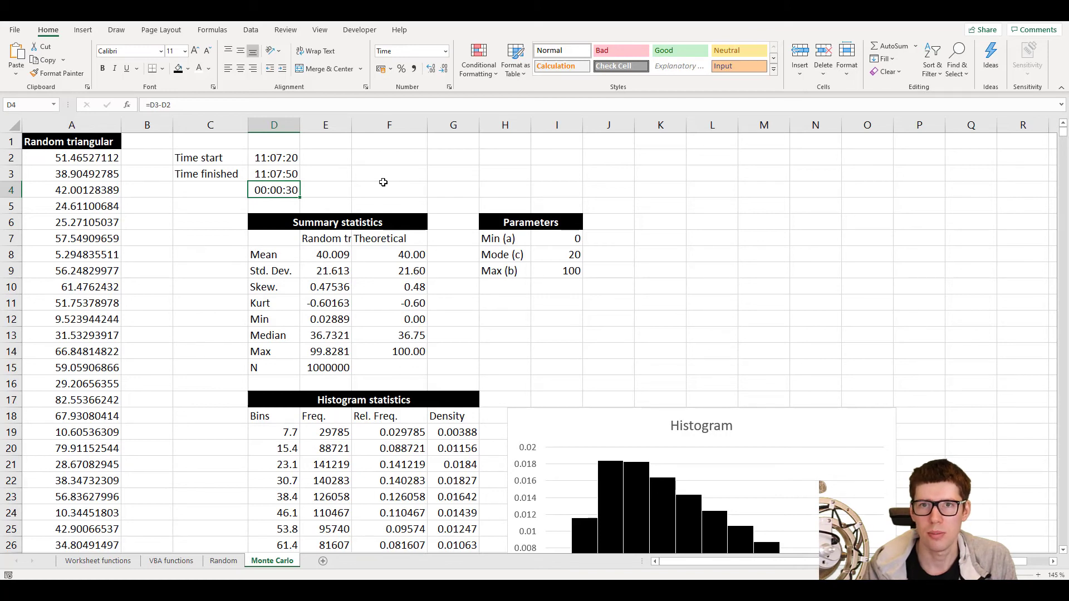
mouse_move(507, 289)
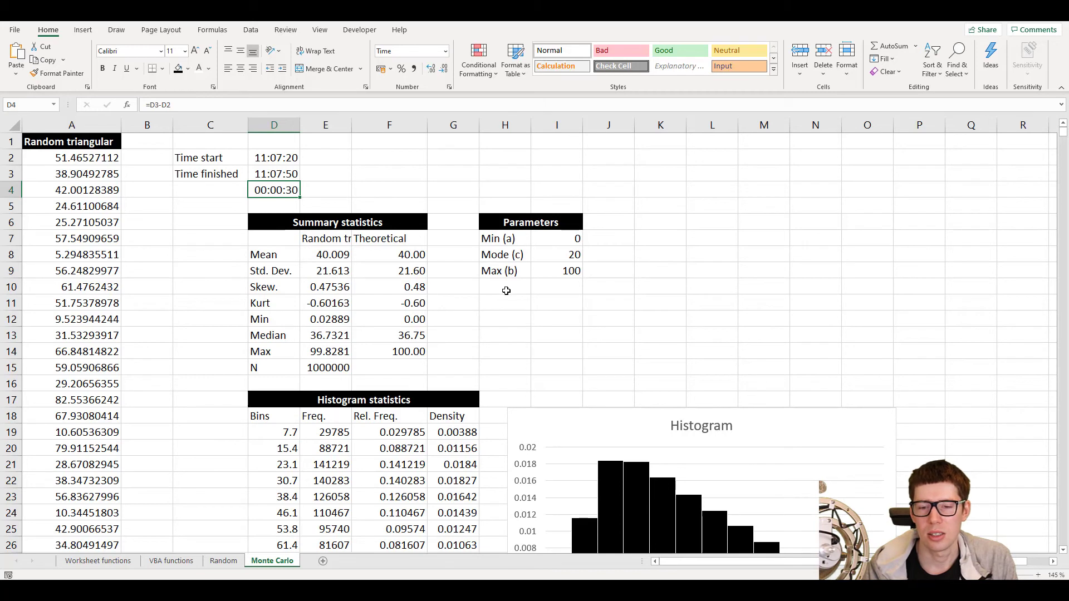
mouse_move(479, 299)
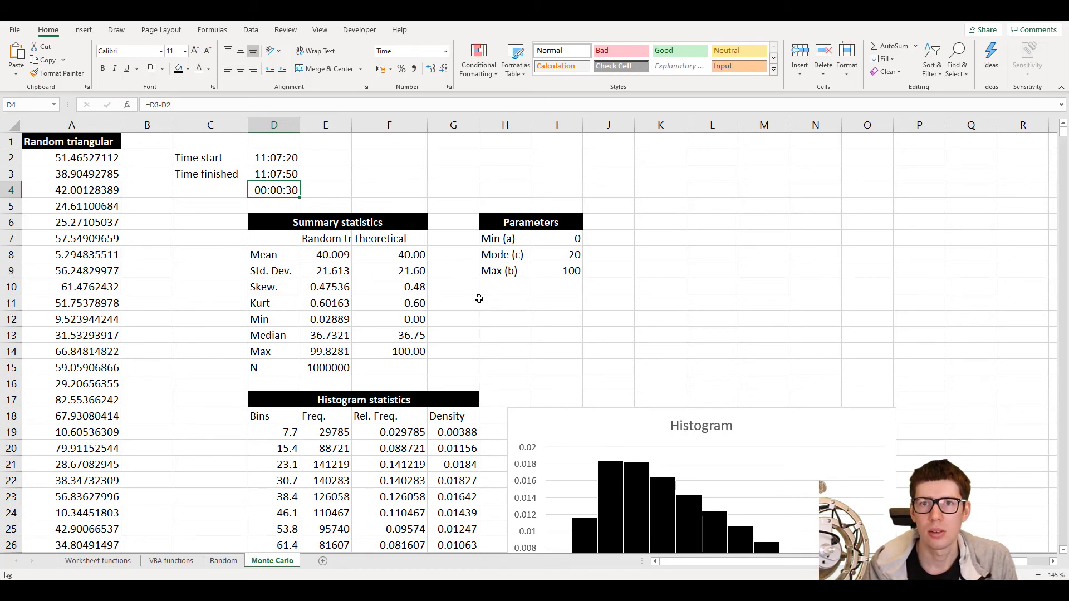
scroll(down, 3)
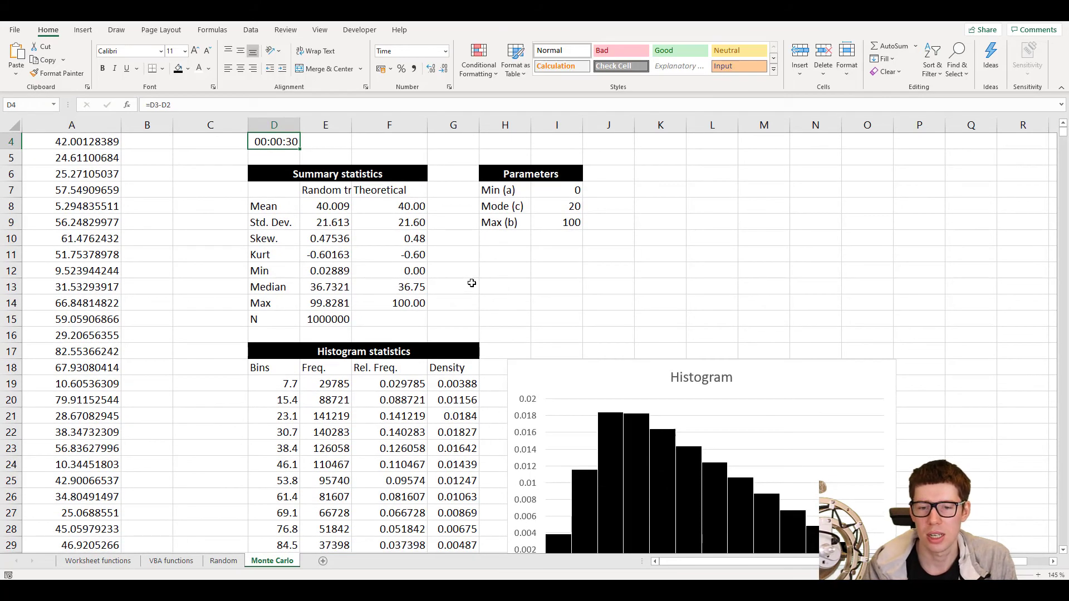
click(274, 209)
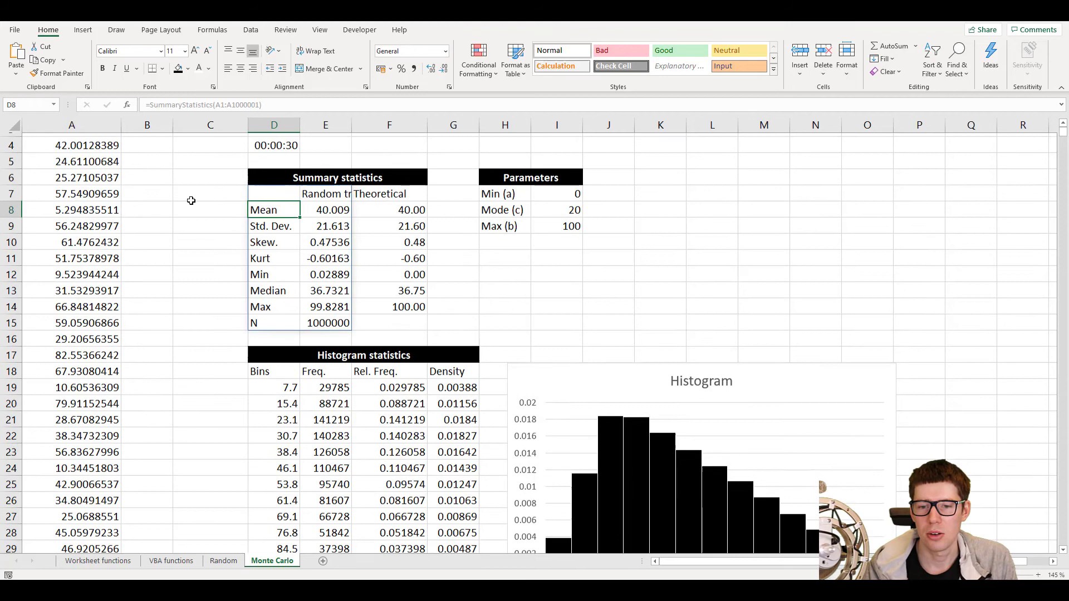
scroll(up, 3)
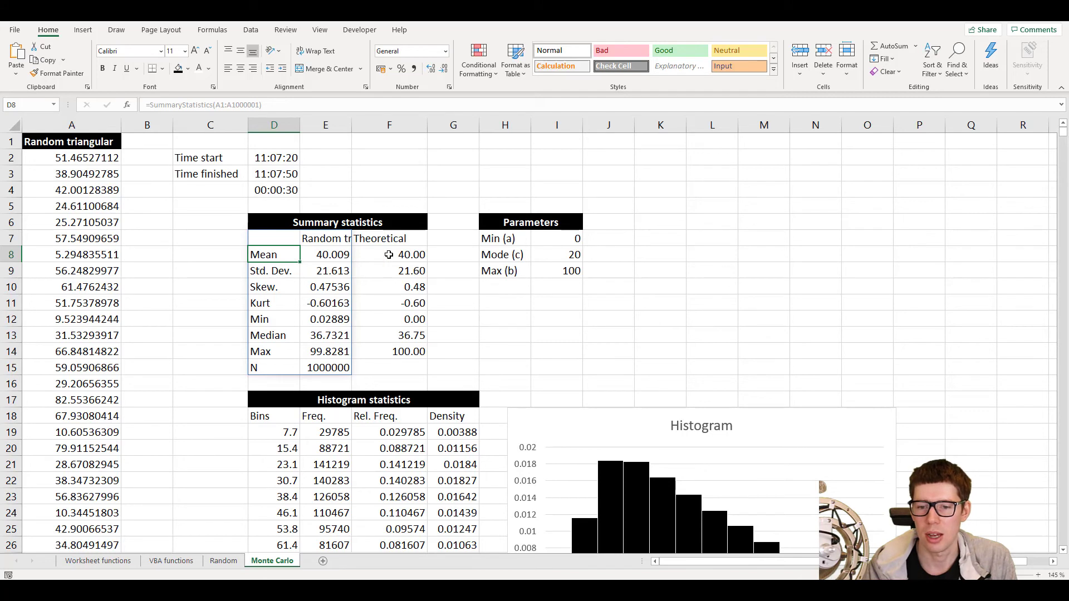
click(389, 255)
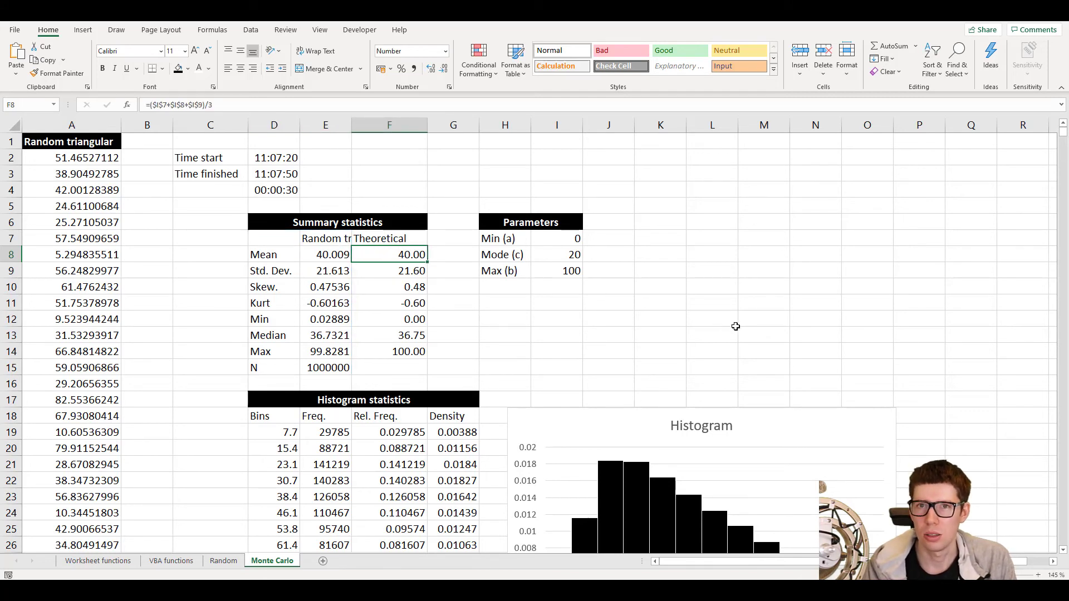
click(325, 271)
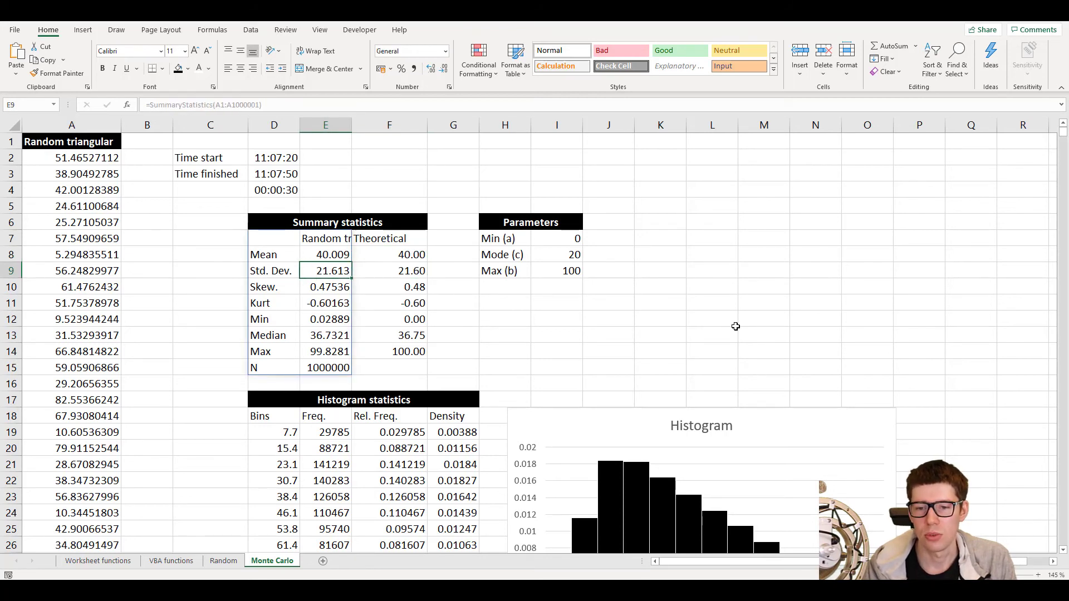
click(389, 270)
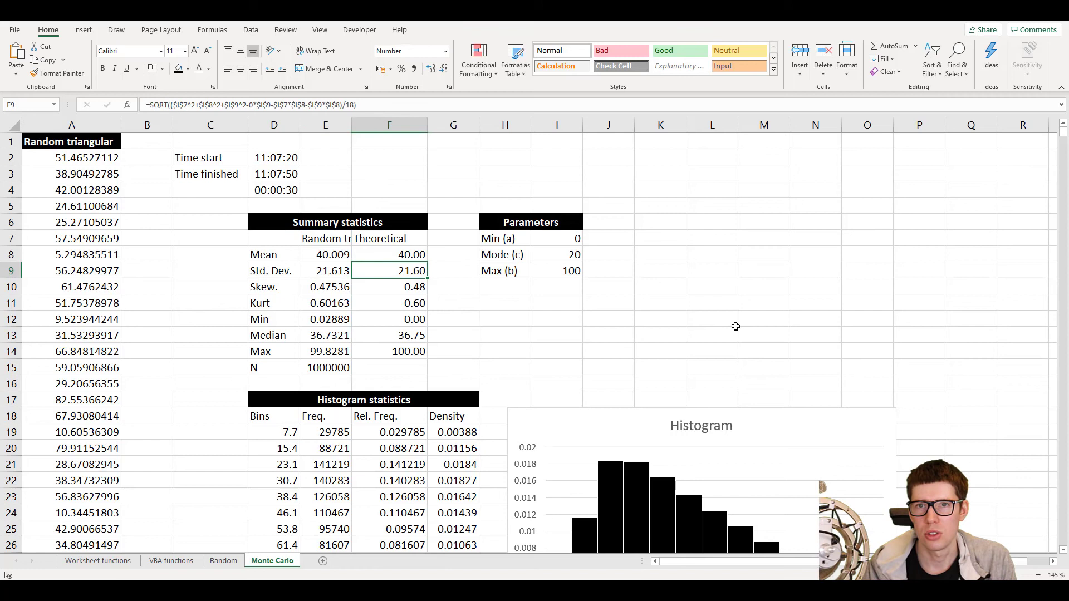
click(325, 286)
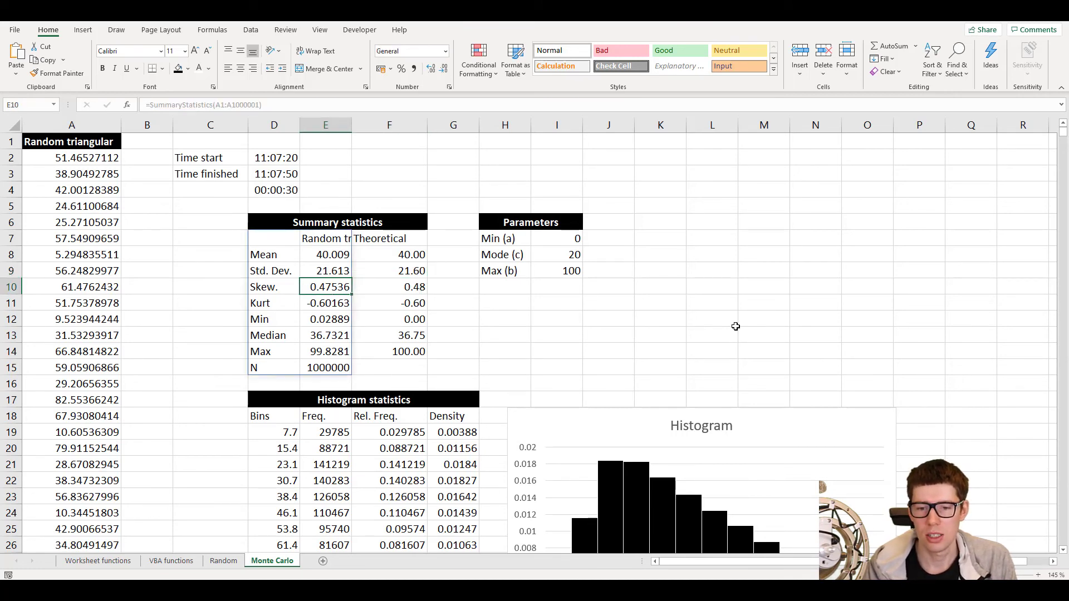
click(389, 286)
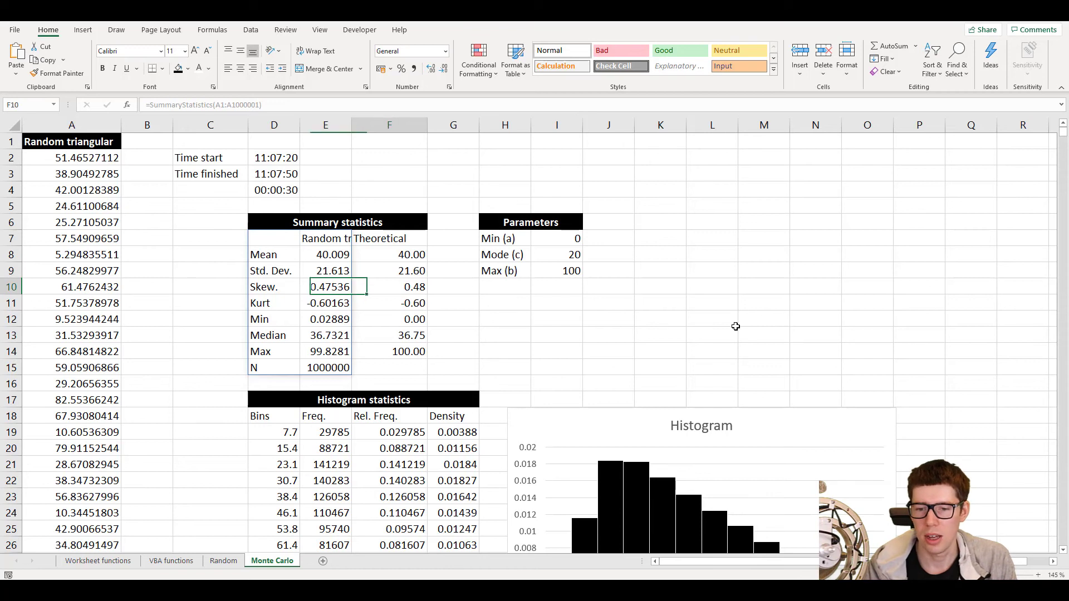
click(389, 303)
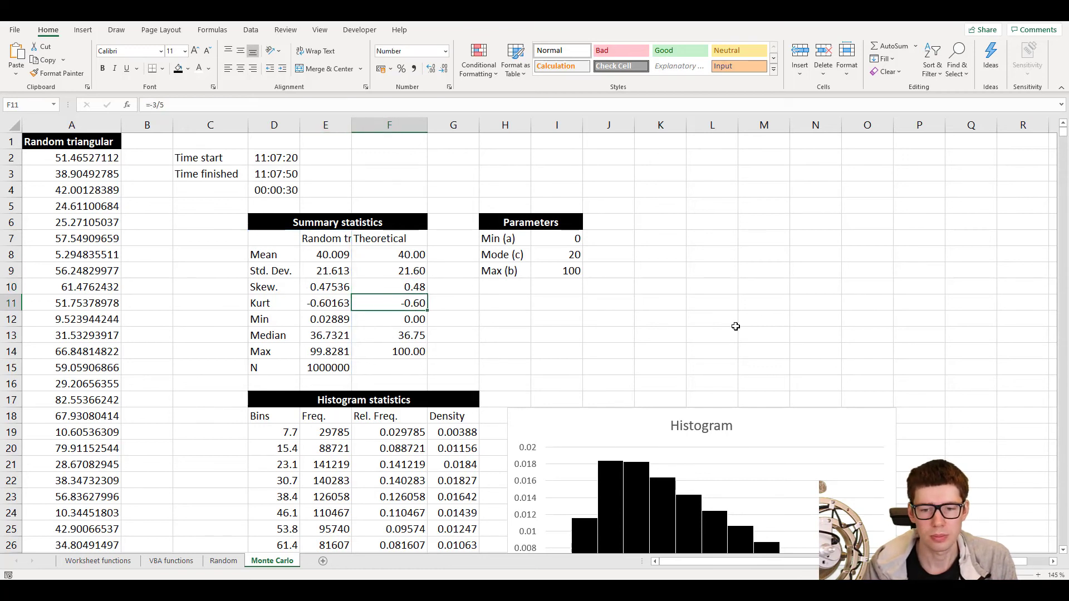
click(325, 303)
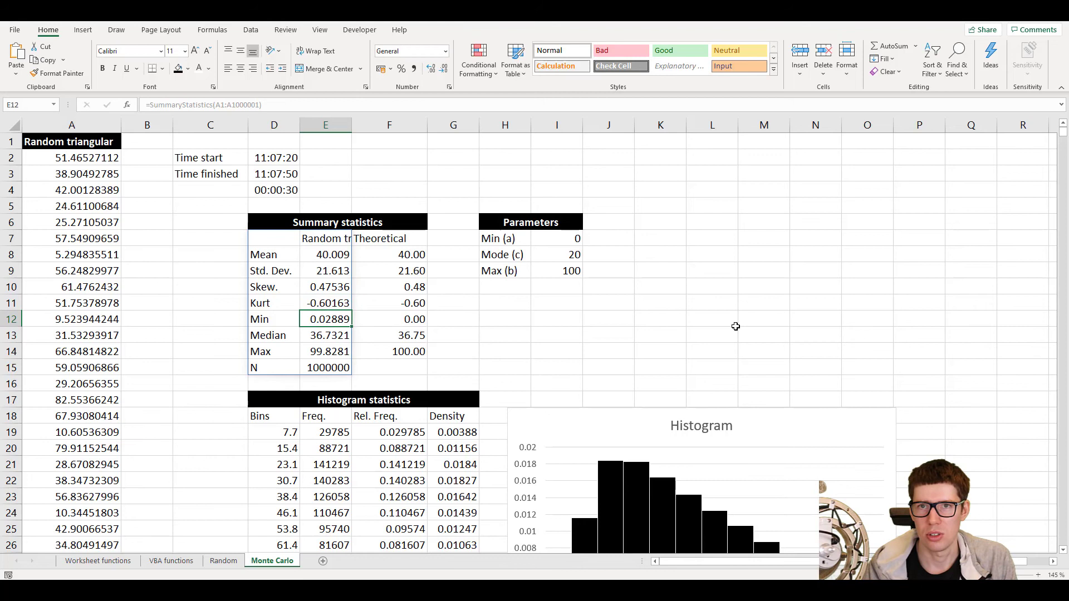
mouse_move(710, 335)
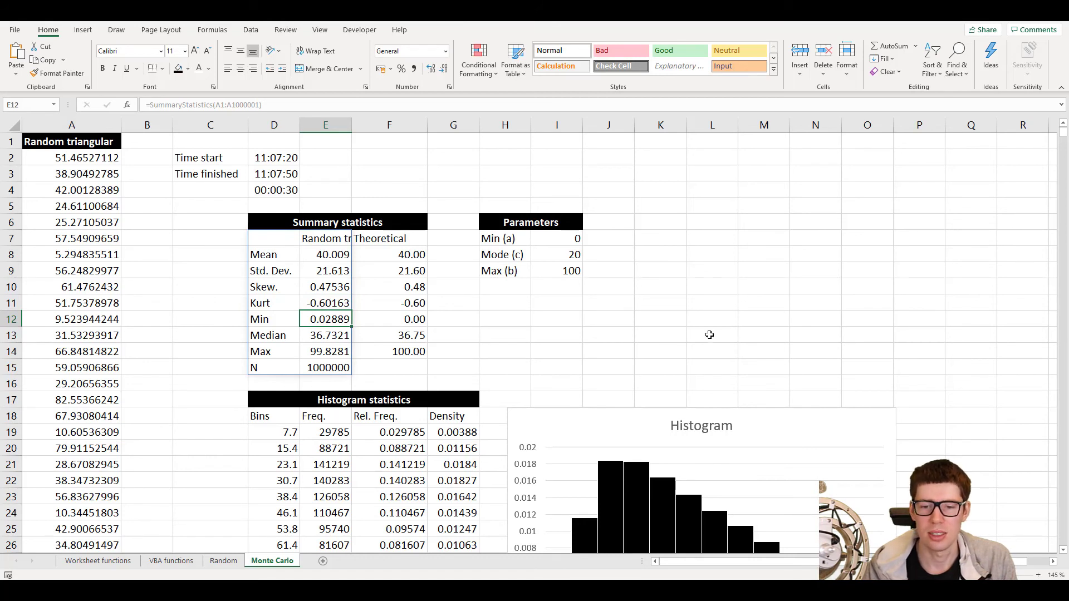
mouse_move(684, 340)
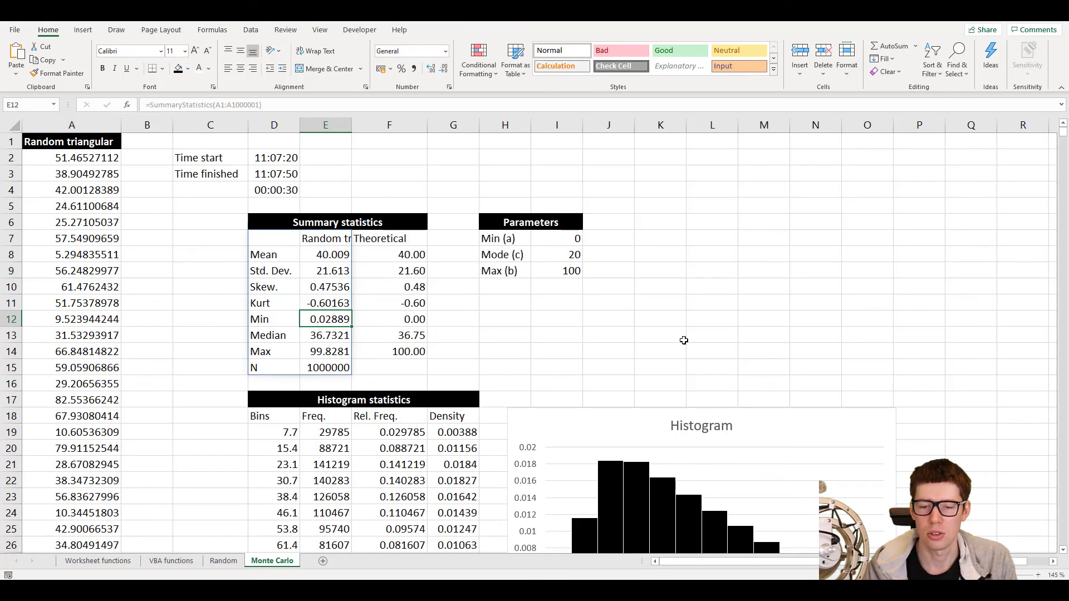
scroll(down, 3)
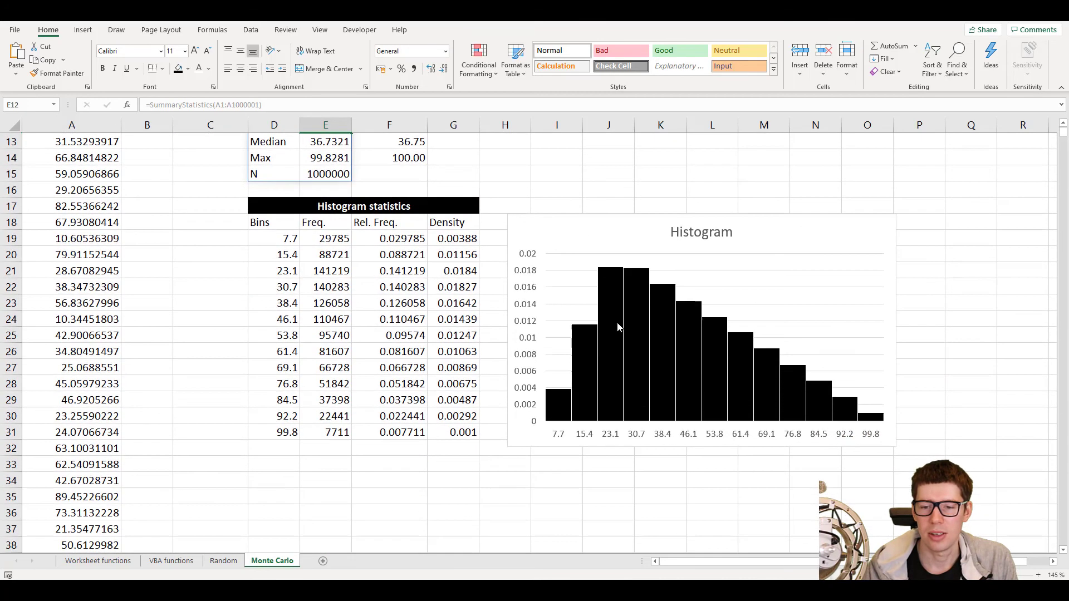
mouse_move(595, 304)
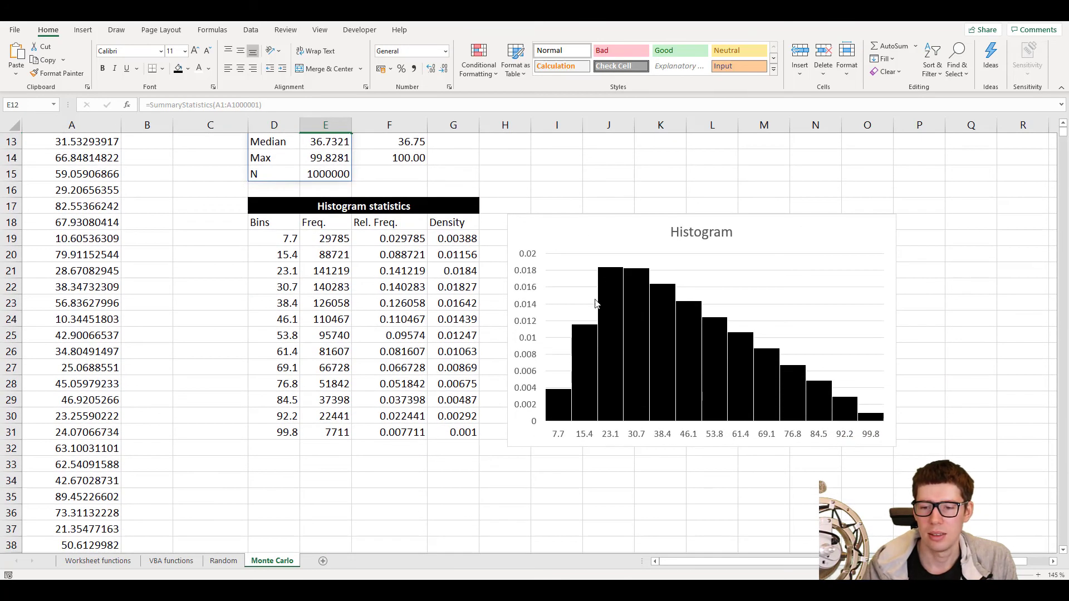
mouse_move(873, 397)
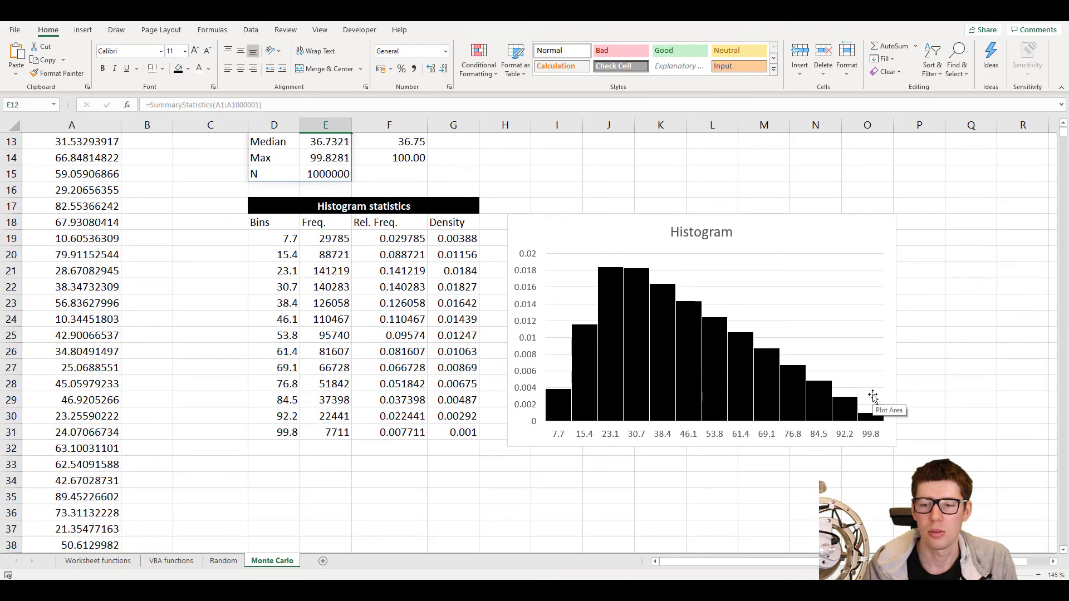
mouse_move(622, 268)
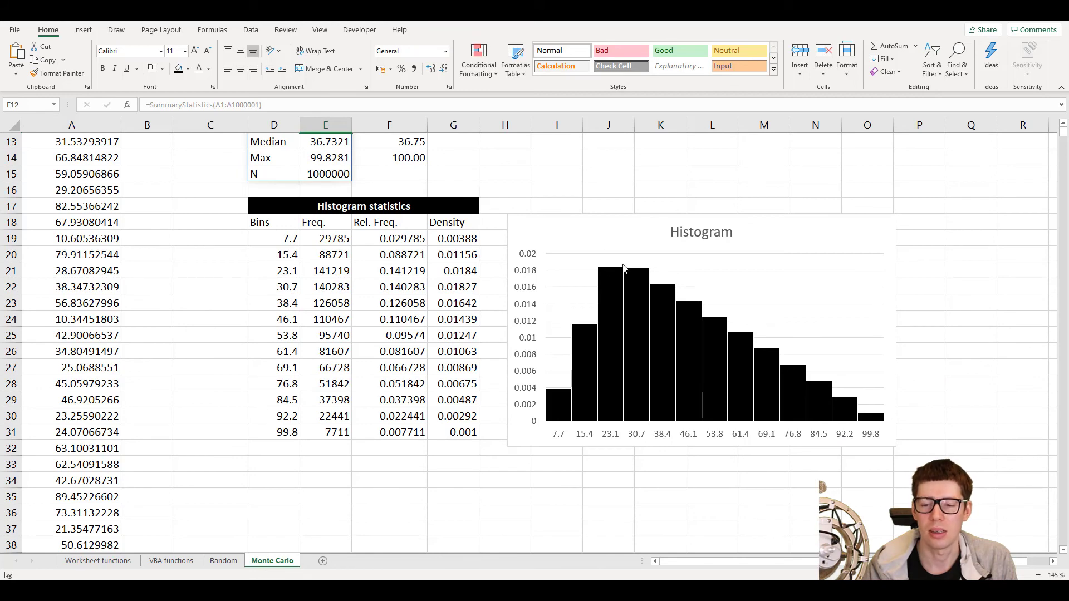
mouse_move(624, 302)
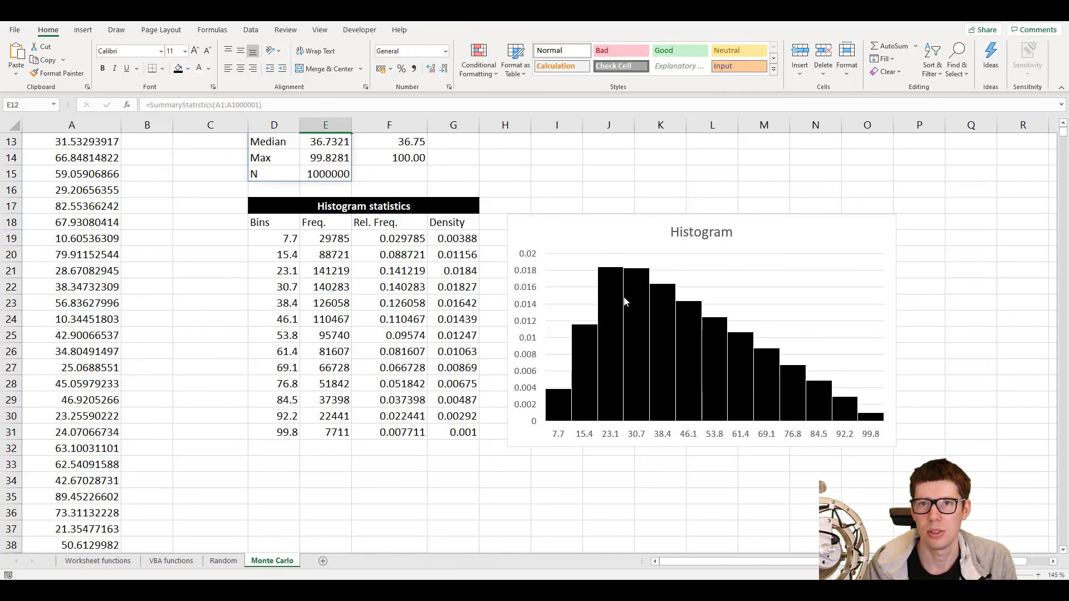
scroll(up, 3)
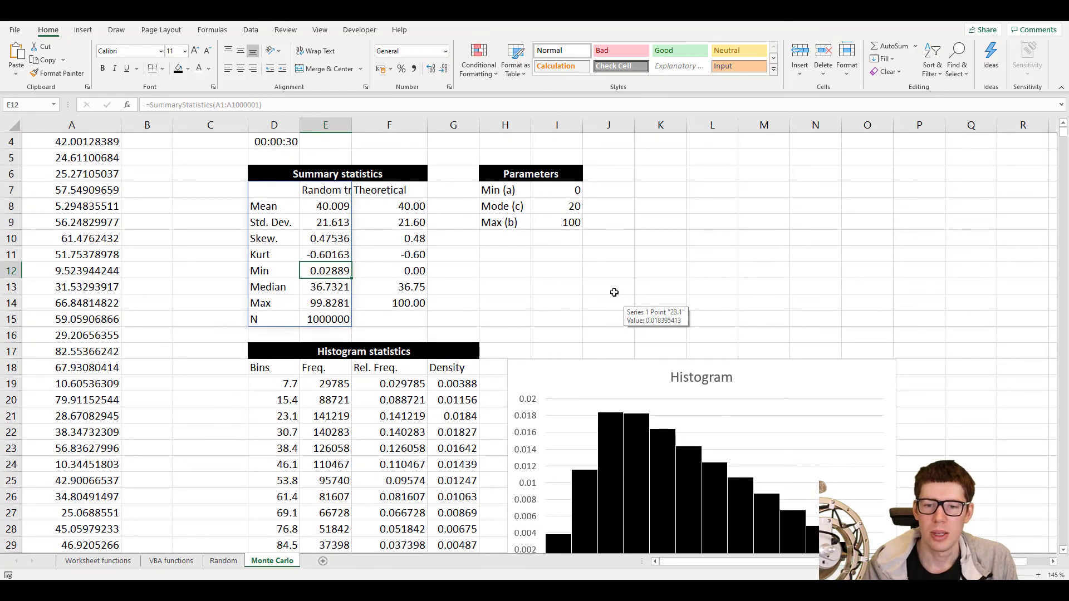
mouse_move(605, 288)
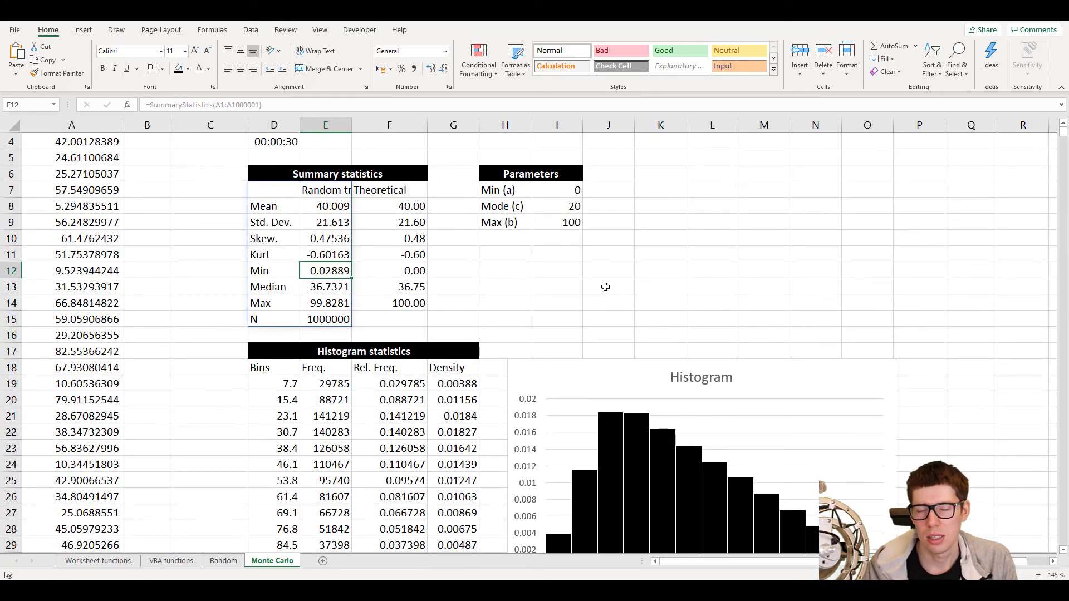